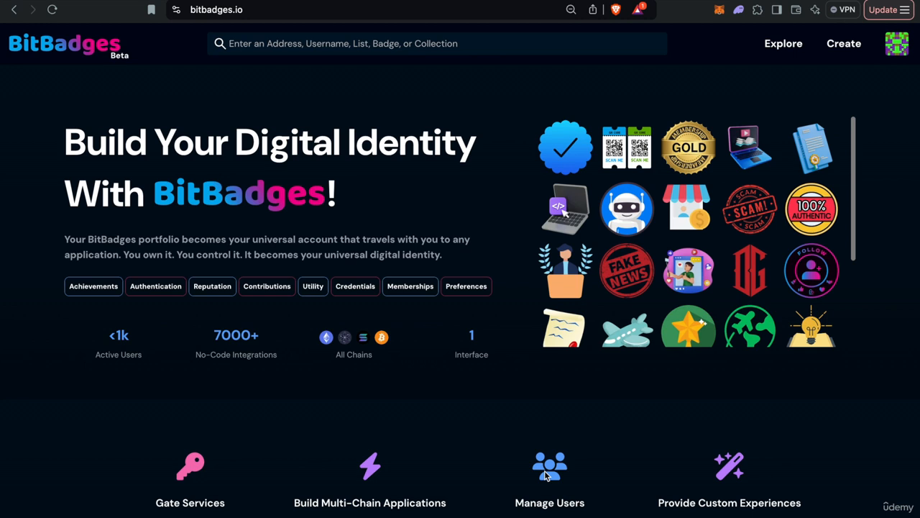
Start a new badge collection from the Create menu's Badges entry.
left_click(843, 43)
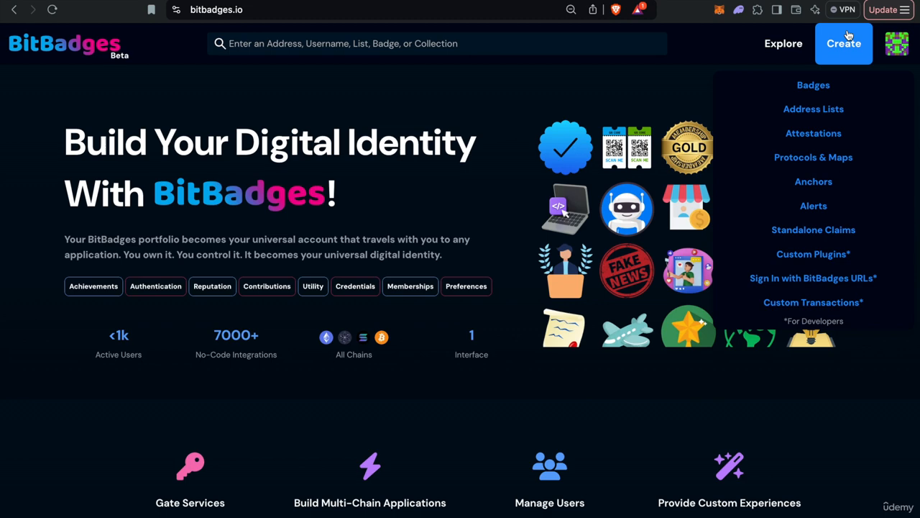
mouse_move(814, 85)
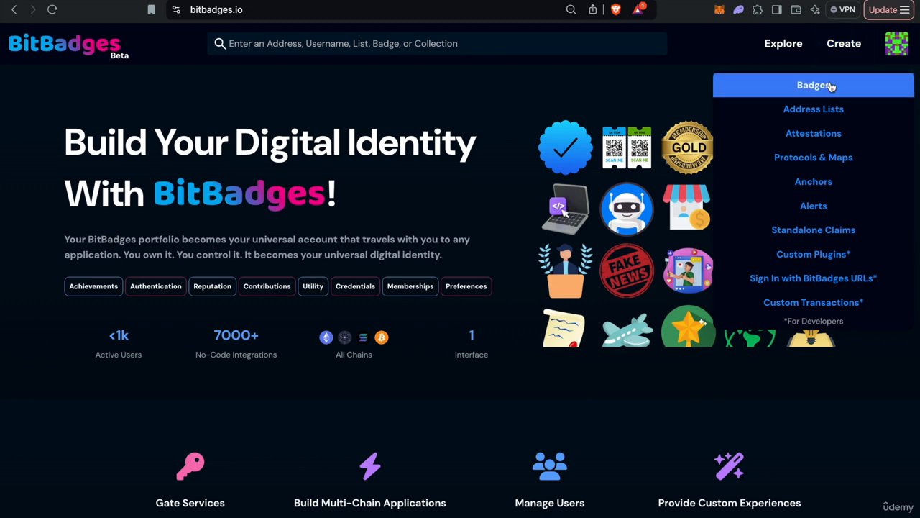
left_click(814, 85)
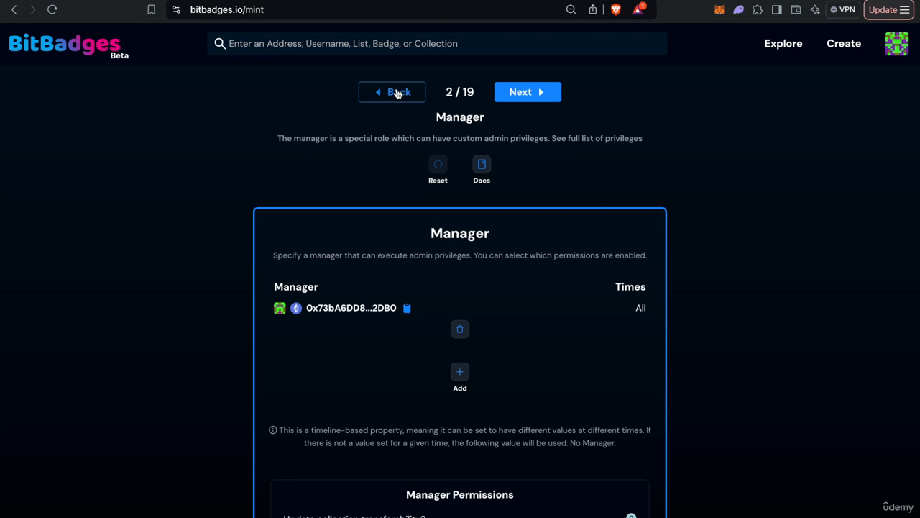
left_click(392, 93)
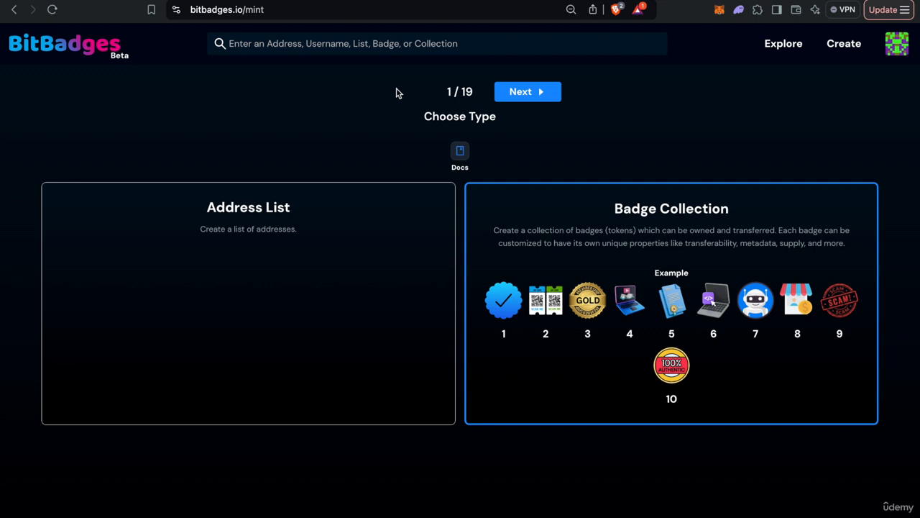
mouse_move(423, 98)
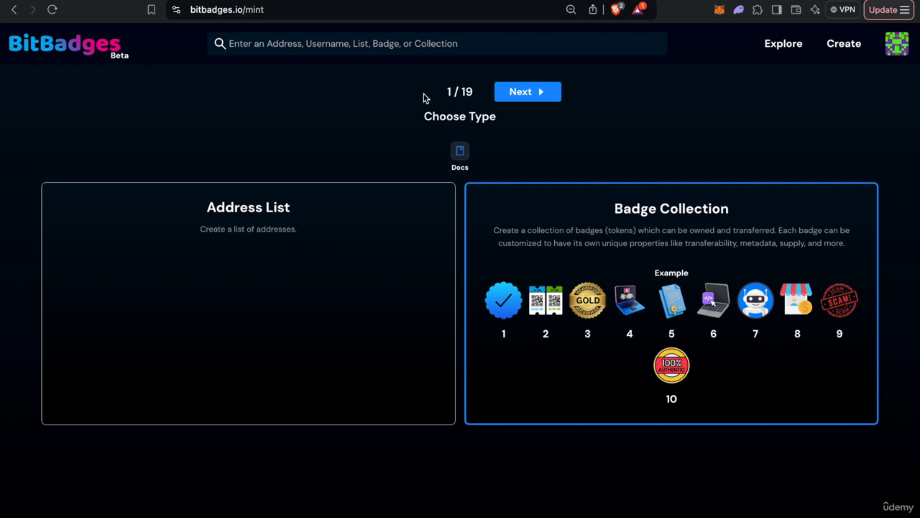
mouse_move(423, 116)
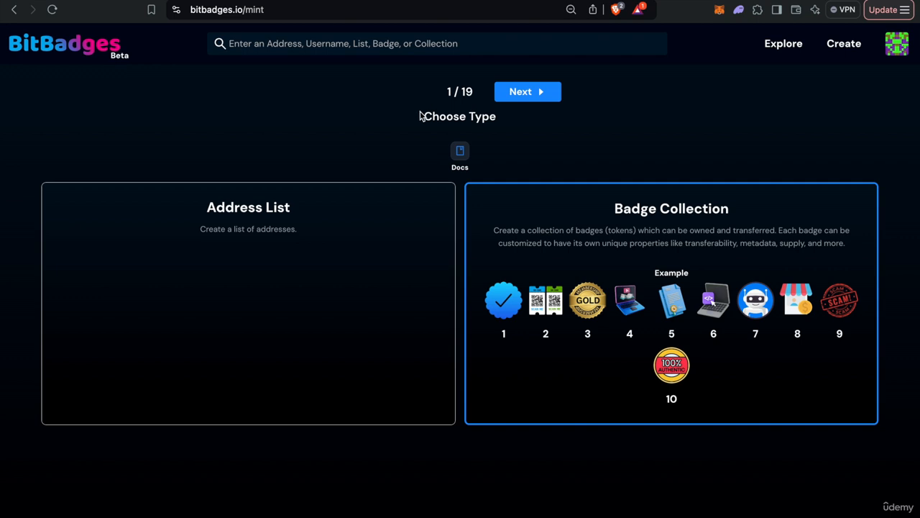
mouse_move(523, 168)
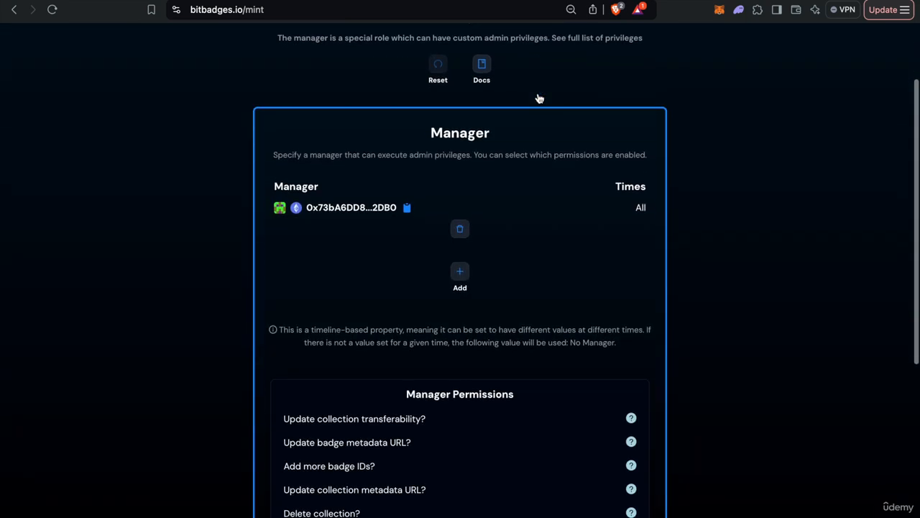
scroll("down", 3)
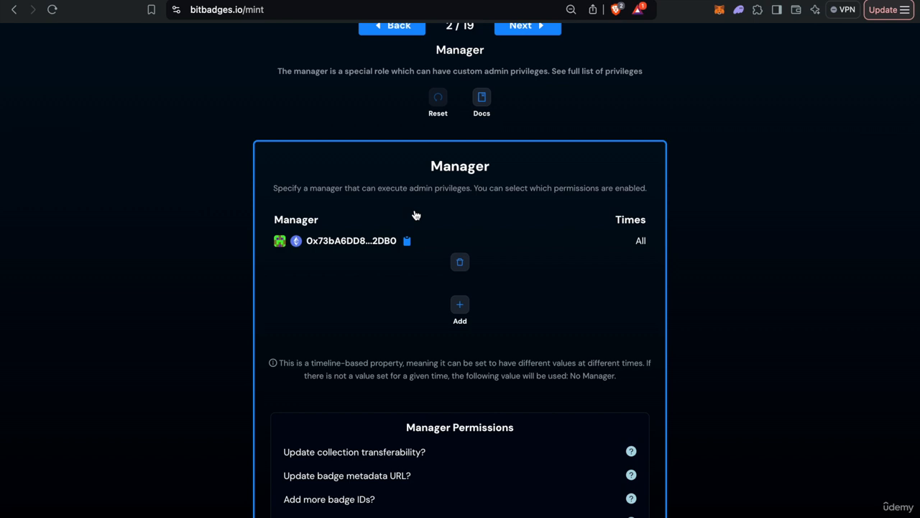
scroll("down", 3)
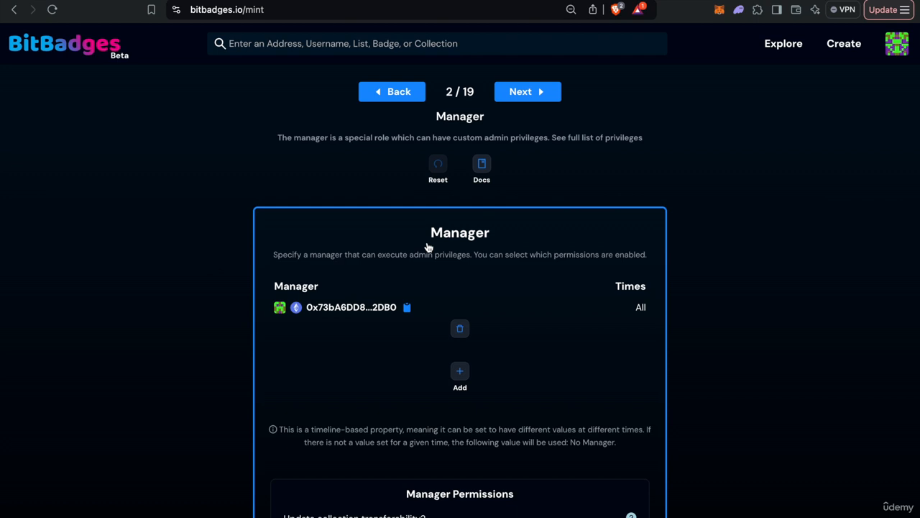
Keep Complete Control for the manager and create 10 badges, reaching Set Collection Metadata.
left_click(527, 92)
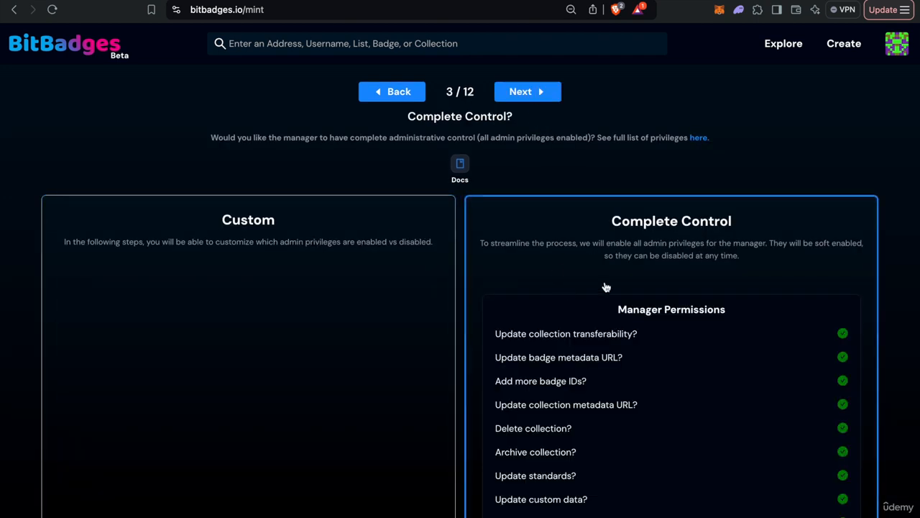
scroll("down", 3)
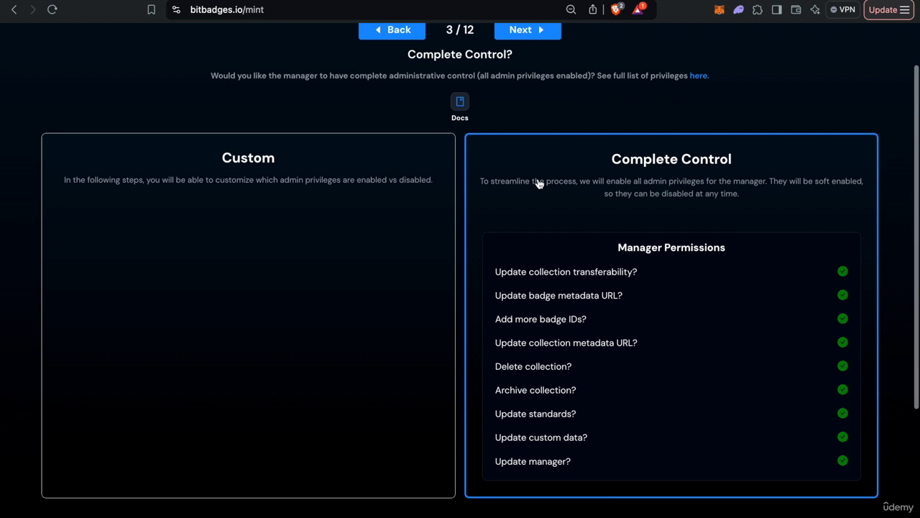
left_click(526, 28)
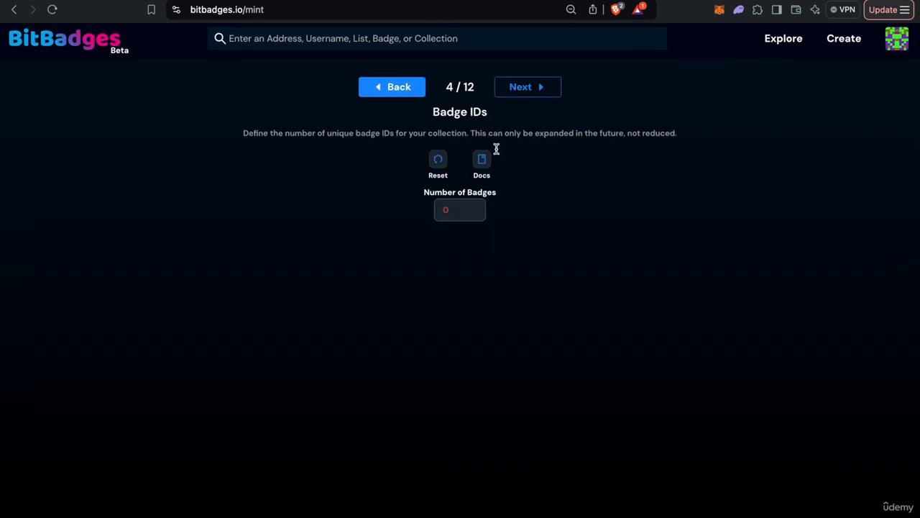
type("10")
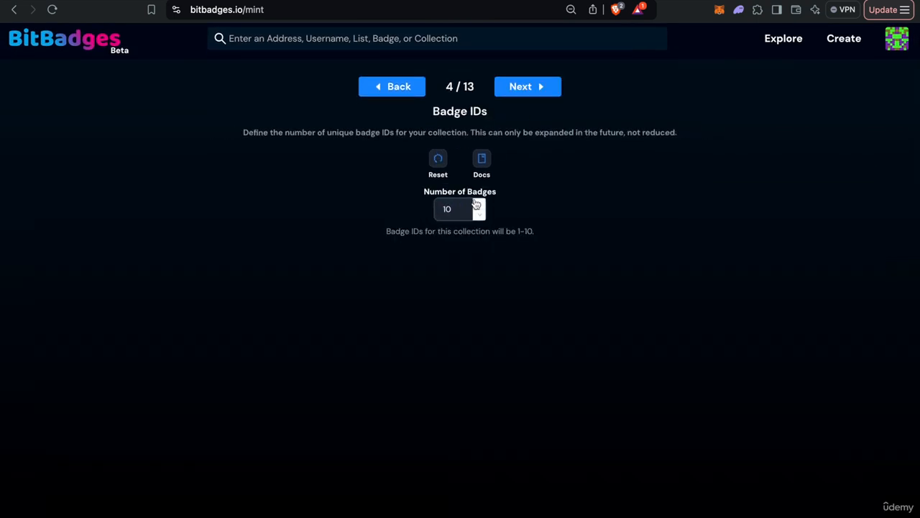
left_click(527, 86)
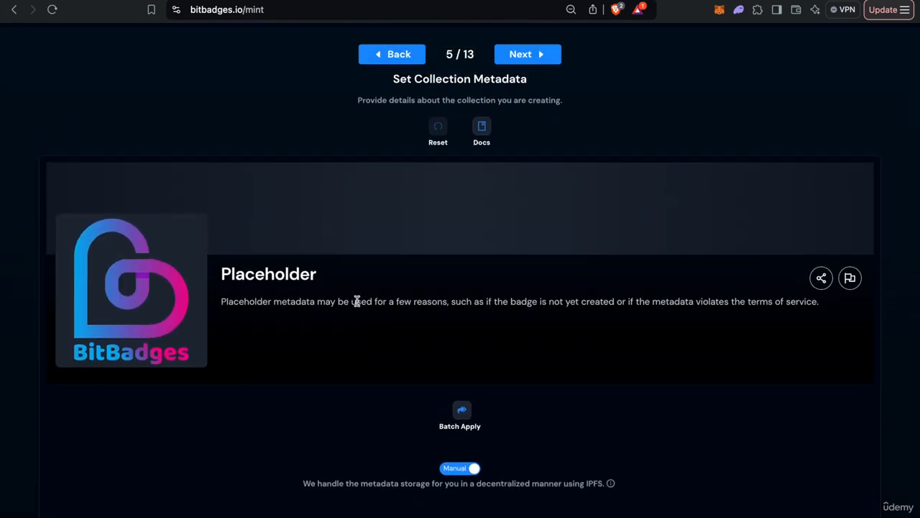
Peek at Set Badge Metadata, return to collection metadata and scroll to the Title field.
left_click(526, 55)
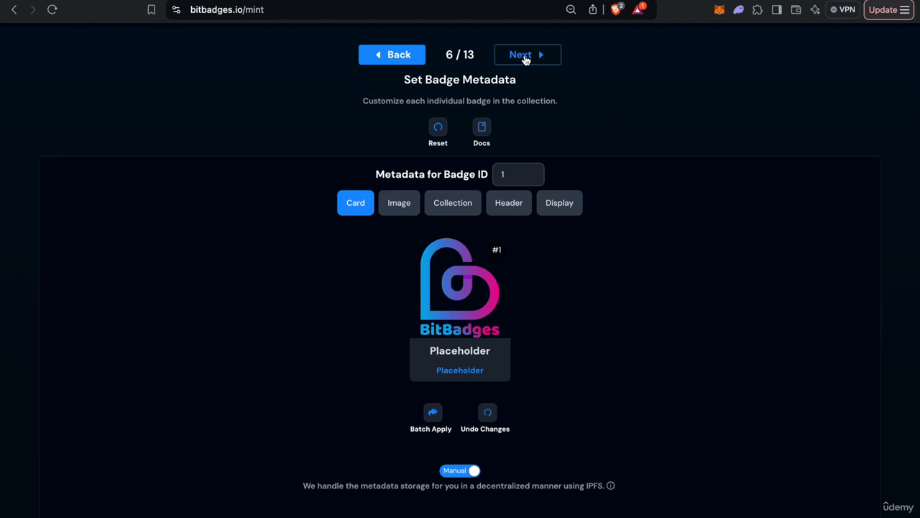
left_click(392, 55)
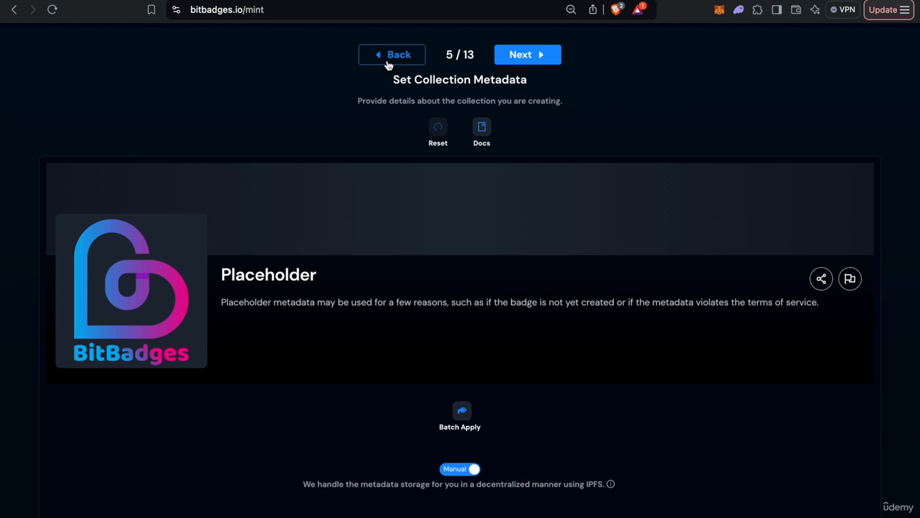
scroll("down", 3)
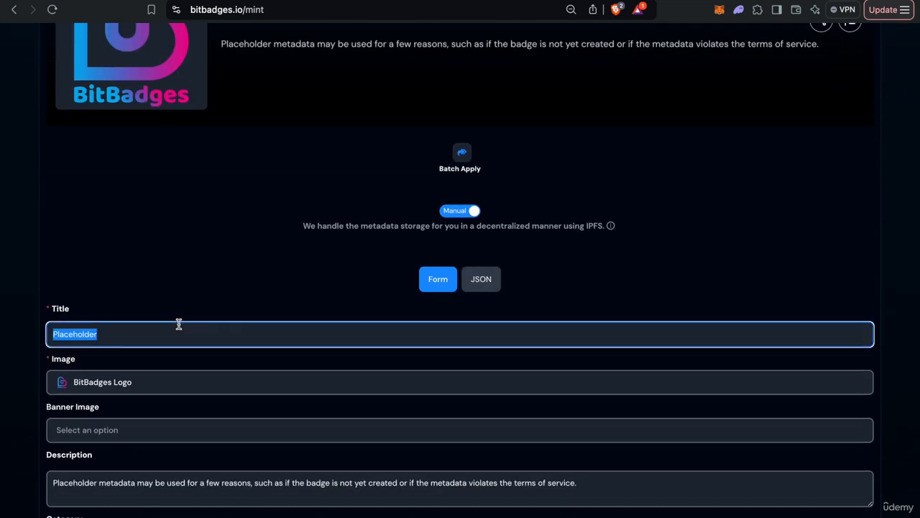
Title the collection 'My First Badge!', describe it as a Udemy-course badge and categorise it as Events.
type("My First Badge!")
left_click(461, 489)
type("This is my firs")
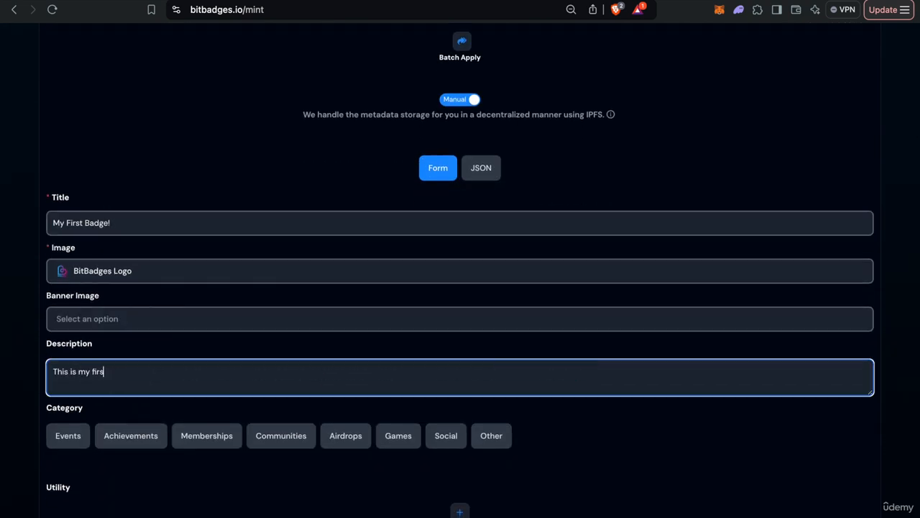
type("t badge created for the Udemy course!")
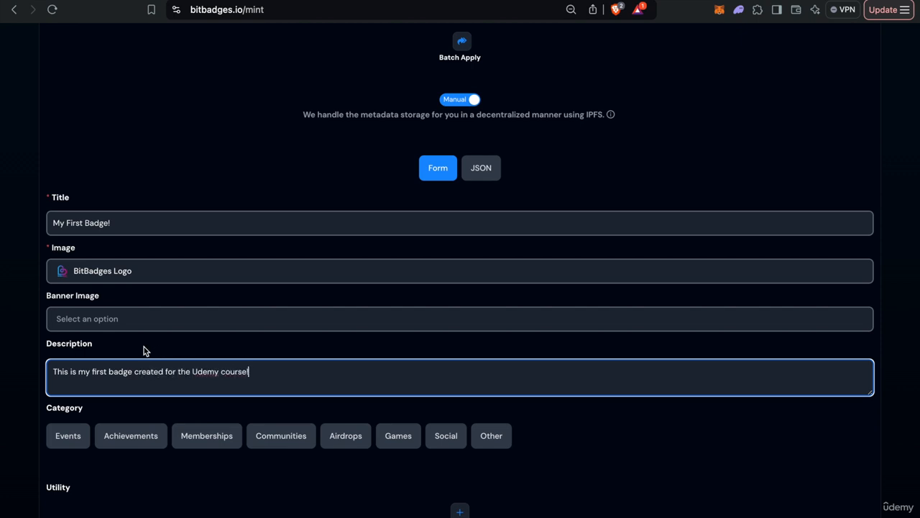
scroll("down", 3)
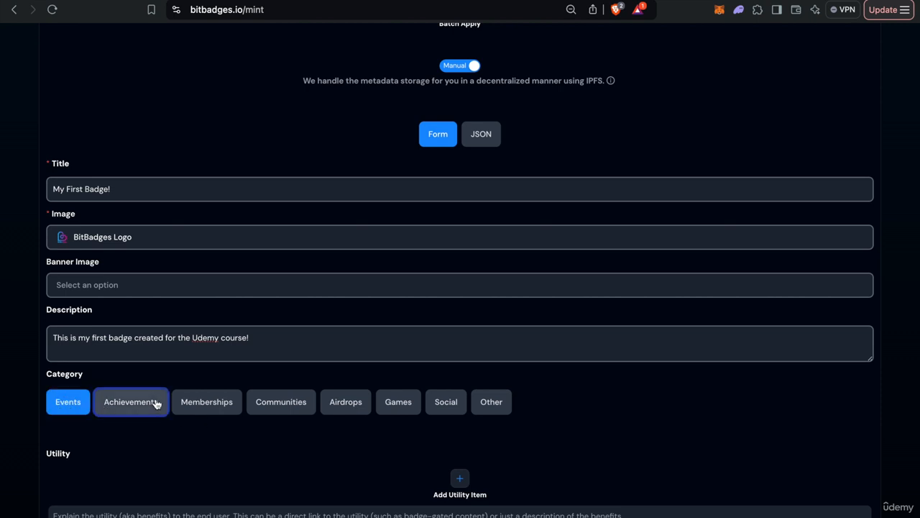
left_click(345, 402)
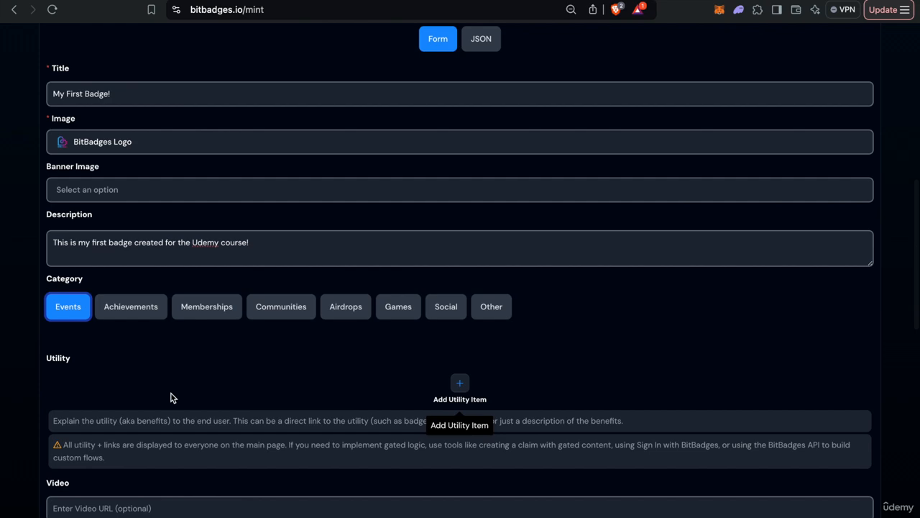
Scroll down to review the metadata preview card.
scroll("down", 3)
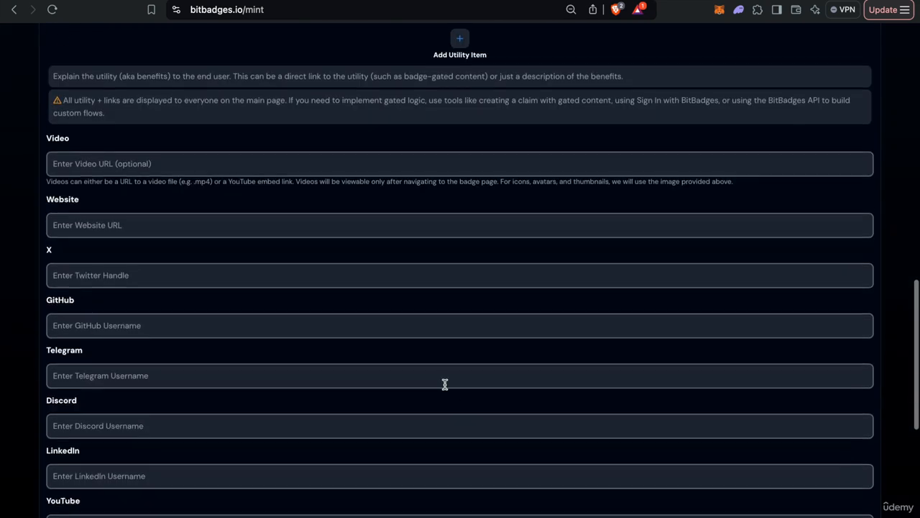
scroll("down", 3)
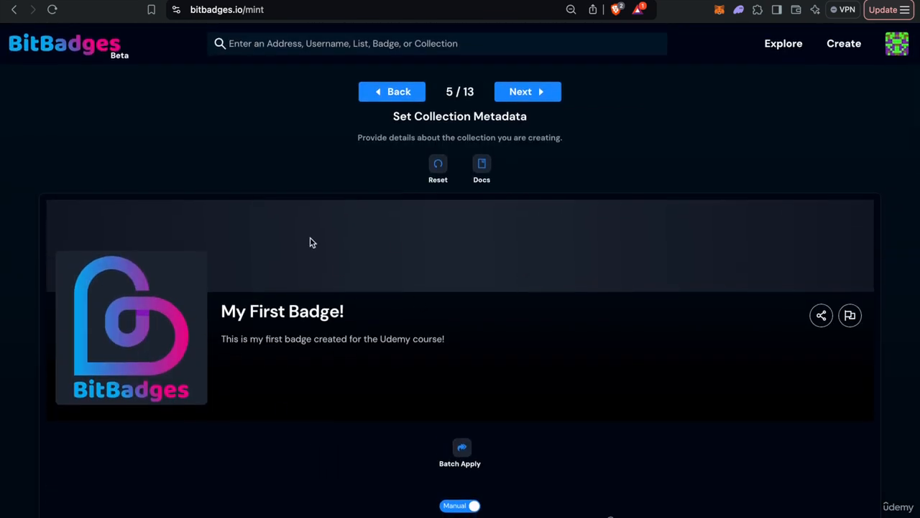
scroll("down", 3)
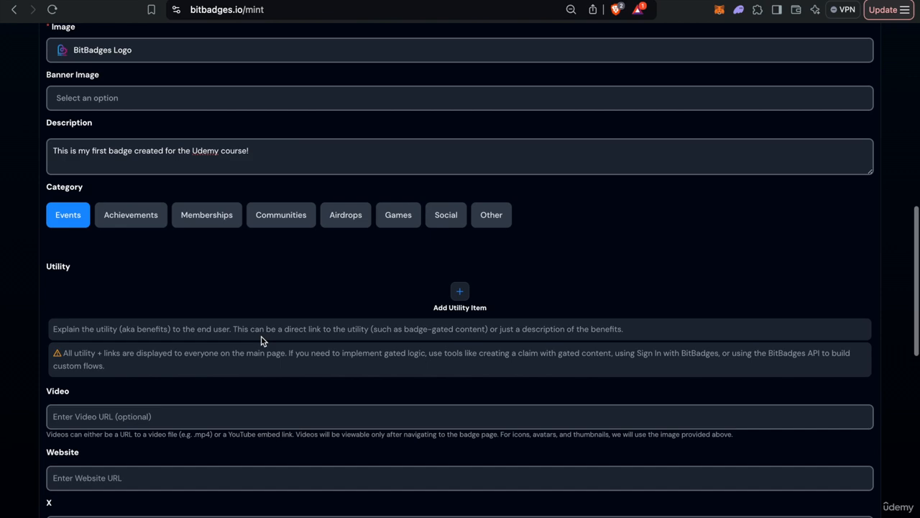
scroll("down", 3)
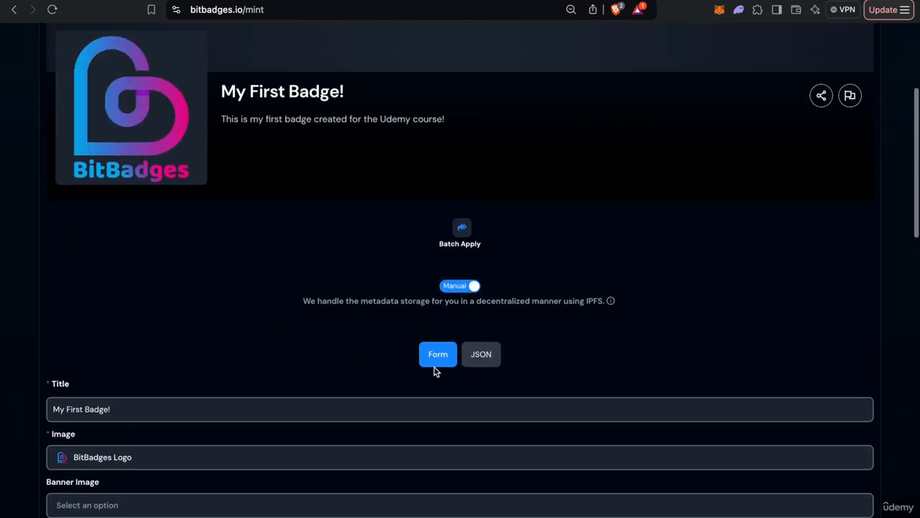
left_click(481, 354)
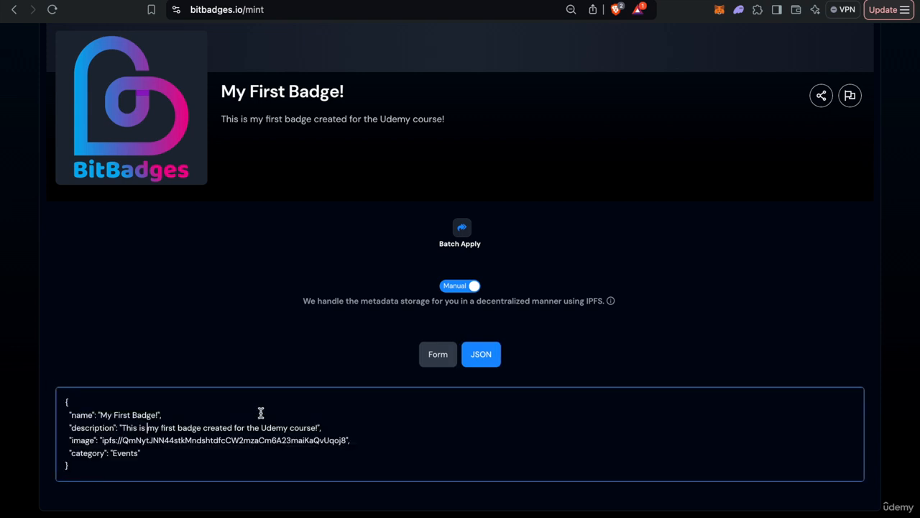
left_click(437, 354)
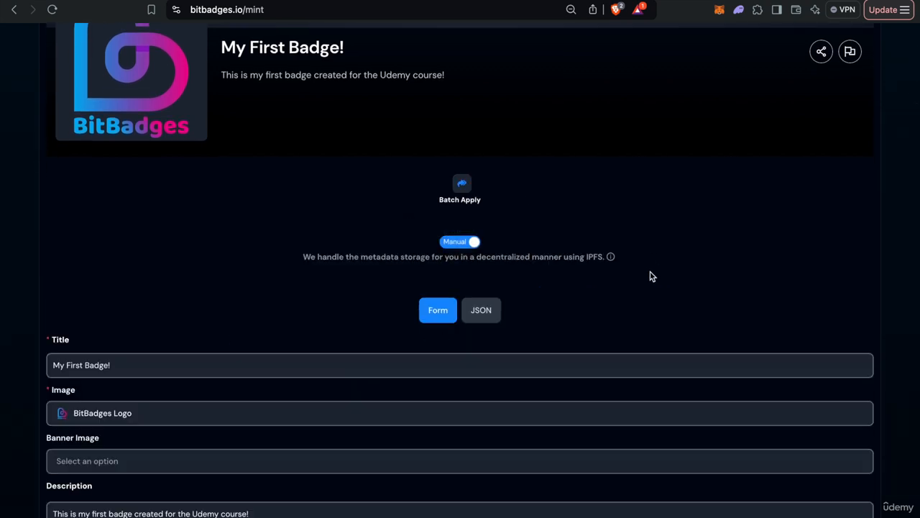
Batch apply the collection metadata to badge IDs 1–10 with all properties ticked.
left_click(460, 187)
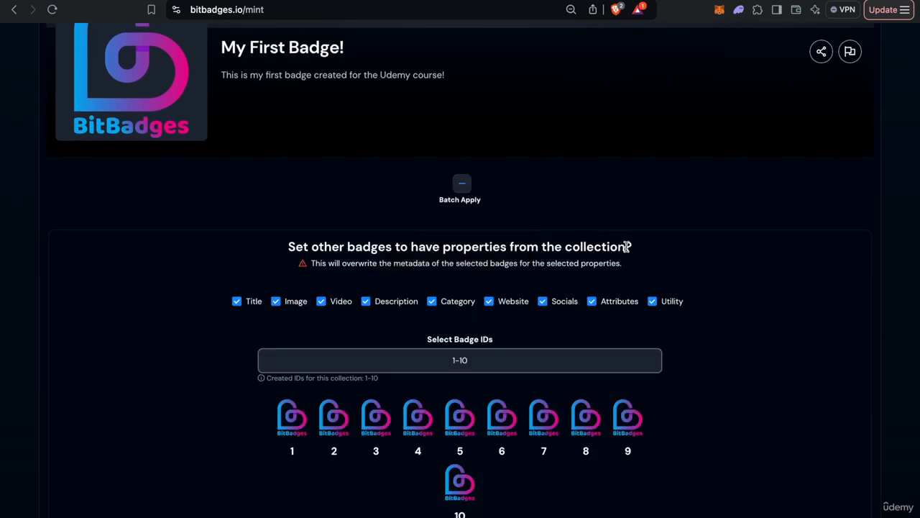
scroll("down", 3)
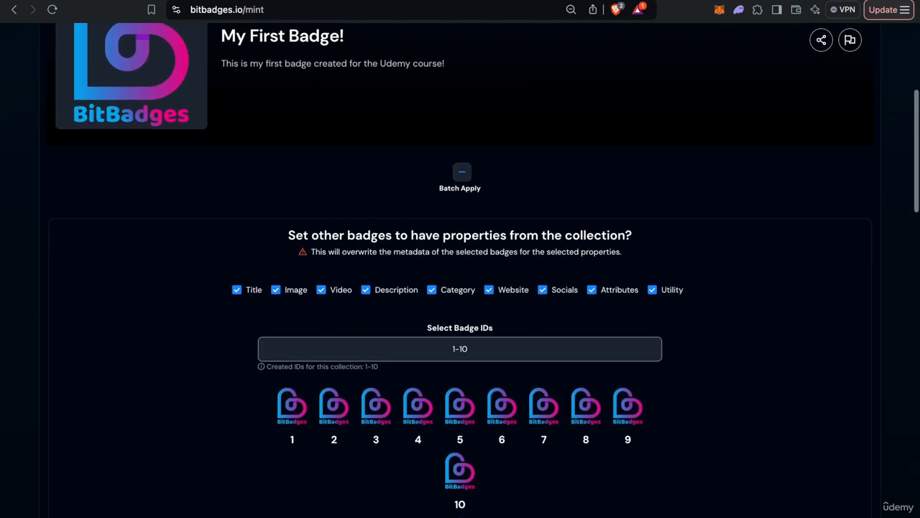
left_click(460, 173)
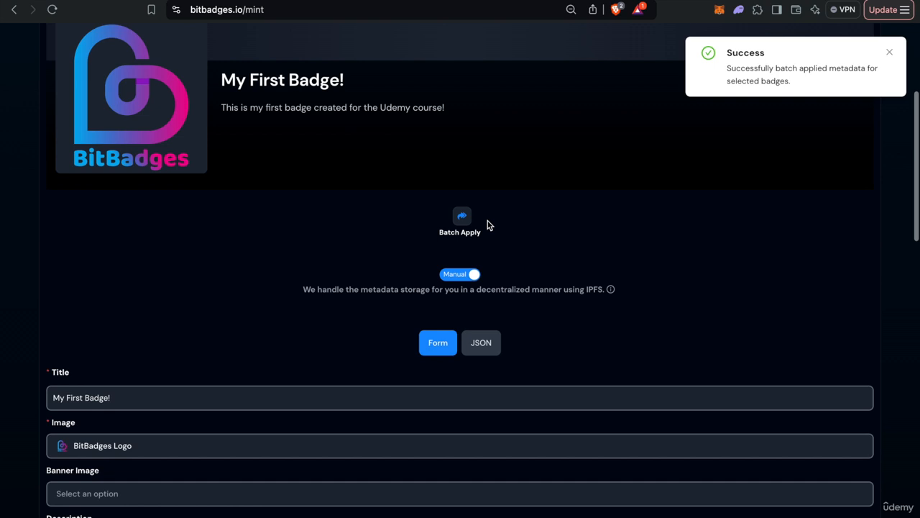
scroll("up", 3)
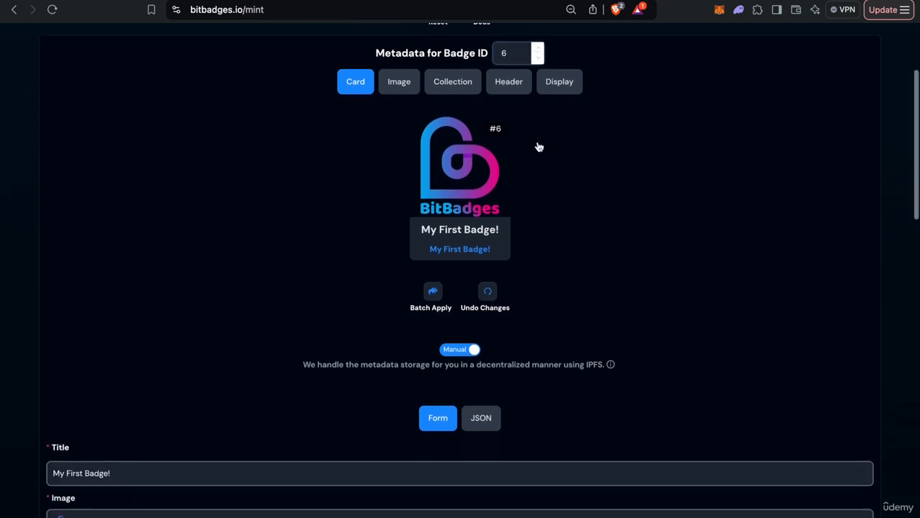
Set the badge category to Other and batch apply this badge's metadata to the other badges.
left_click(431, 294)
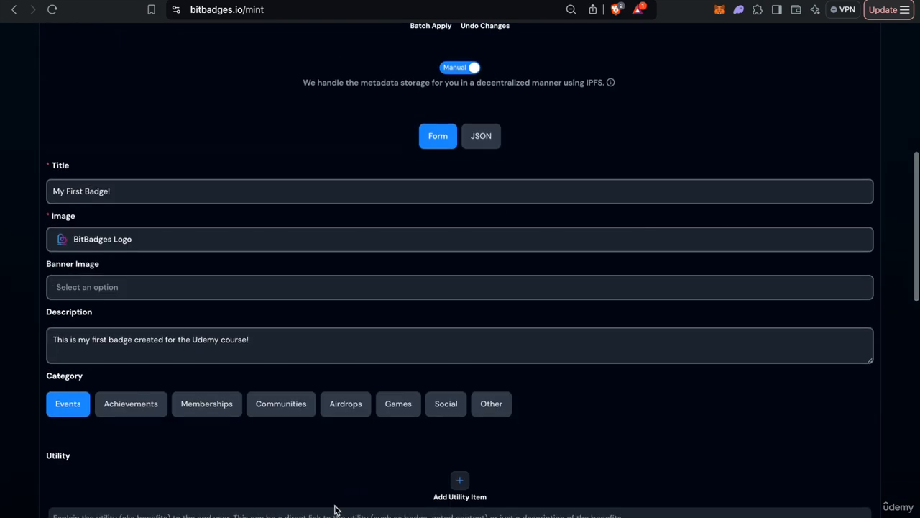
left_click(492, 402)
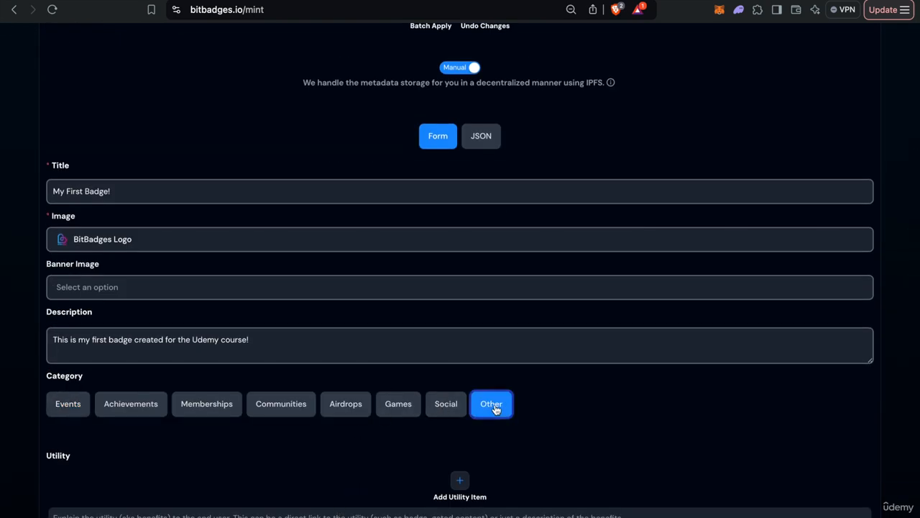
scroll("down", 3)
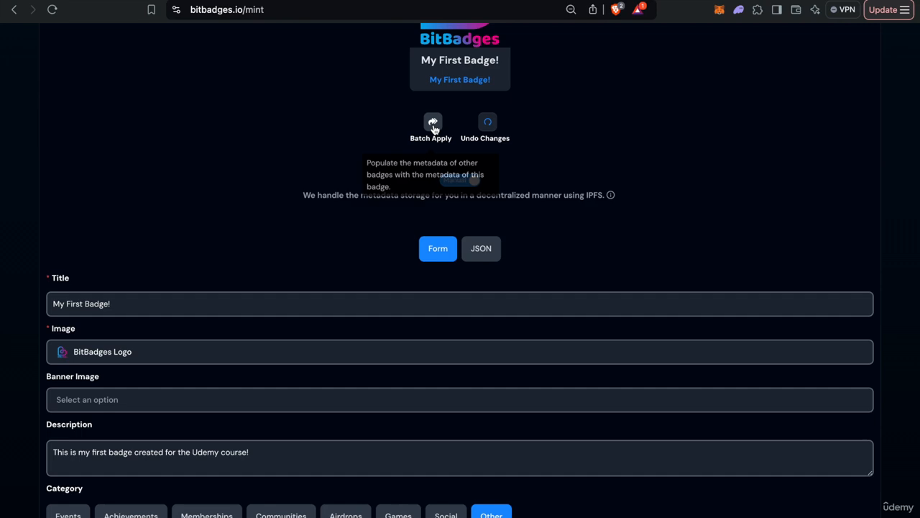
left_click(433, 121)
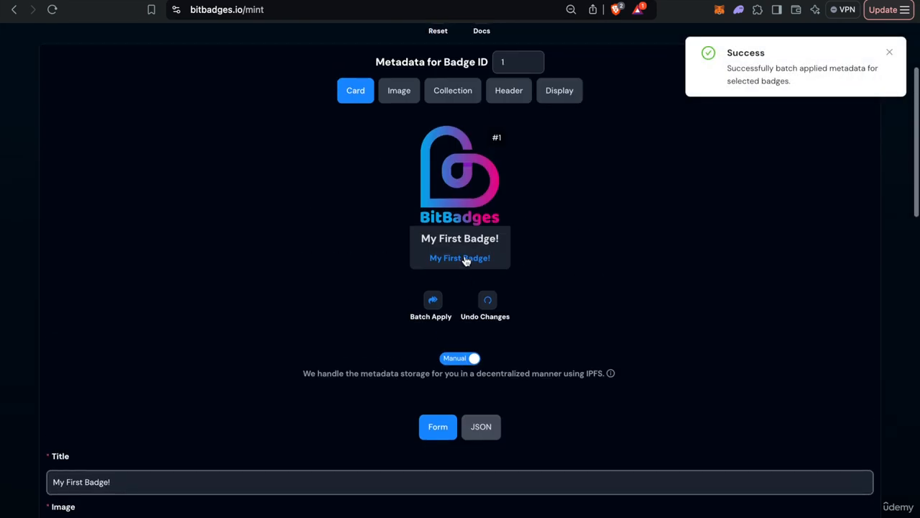
scroll("down", 3)
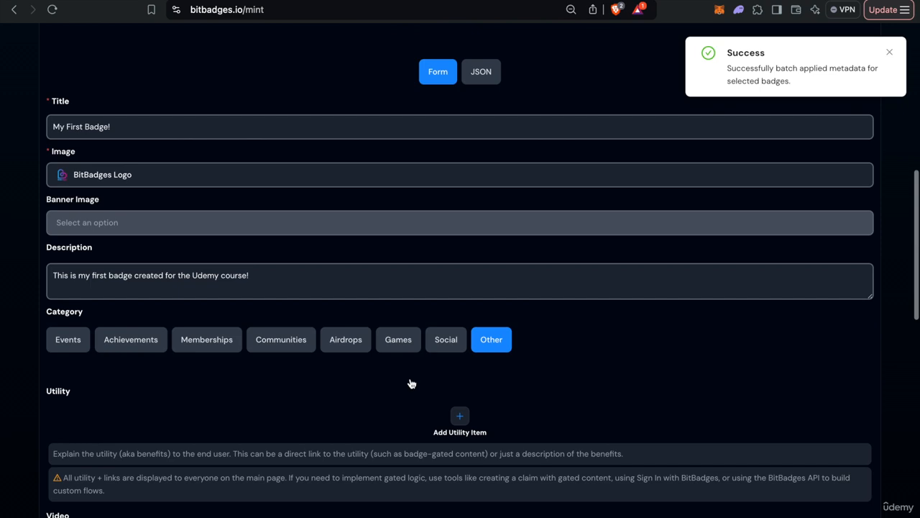
Advance from Set Badge Metadata to step 7, Balances Storage, with On-Chain chosen.
left_click(527, 44)
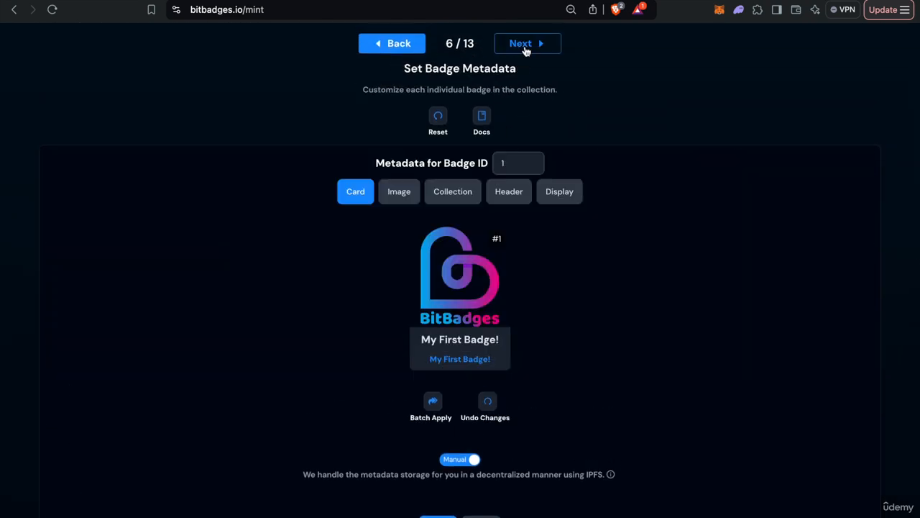
left_click(527, 43)
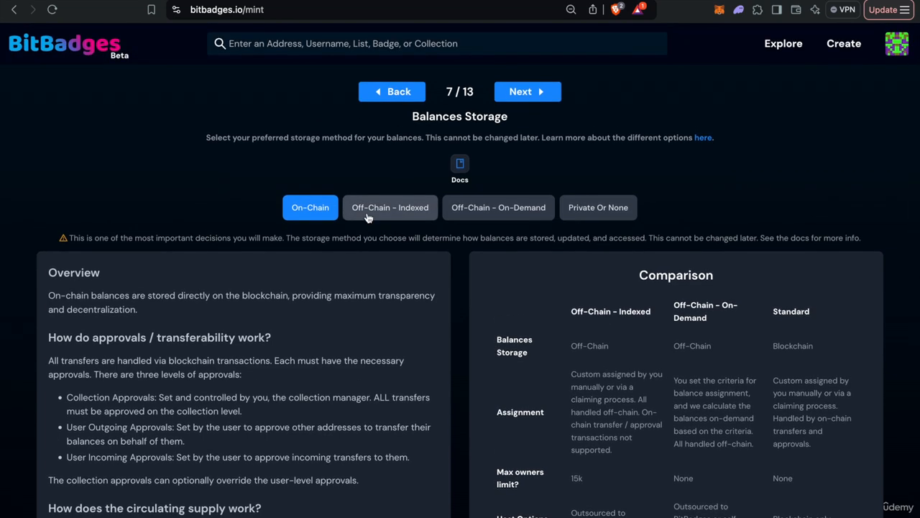
Try Off-Chain On-Demand storage, settle on Off-Chain Indexed, then land on the BitBadges home page.
left_click(390, 207)
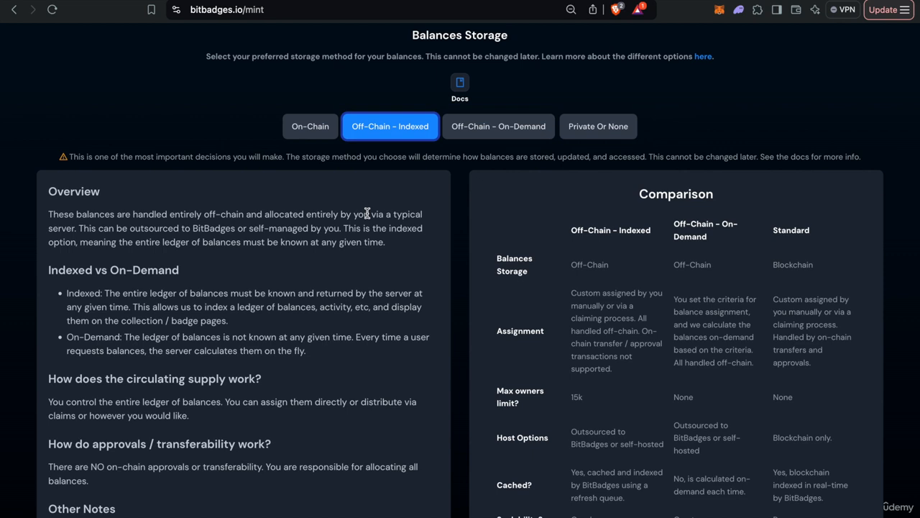
left_click(498, 127)
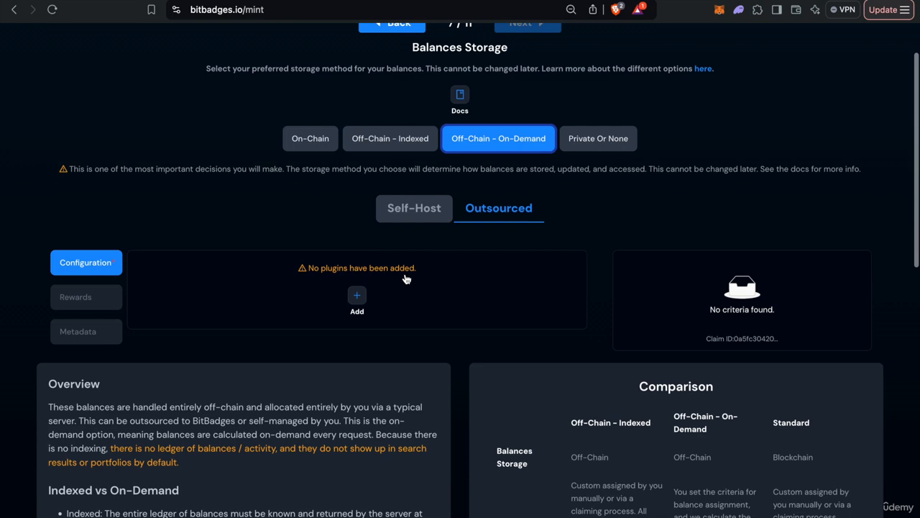
left_click(389, 138)
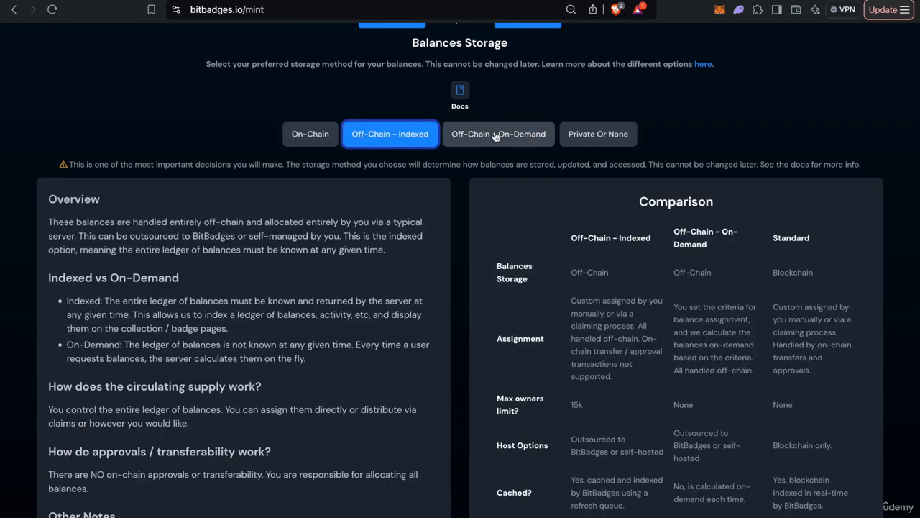
left_click(311, 134)
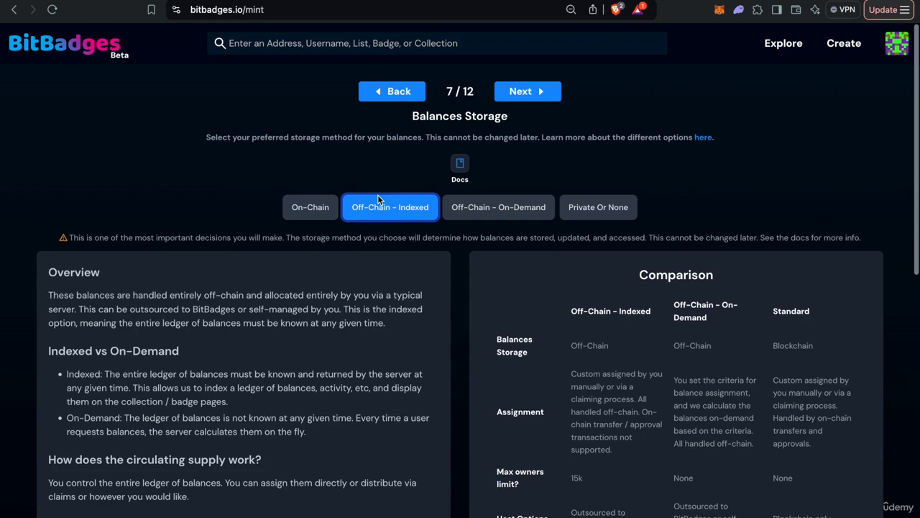
left_click(497, 207)
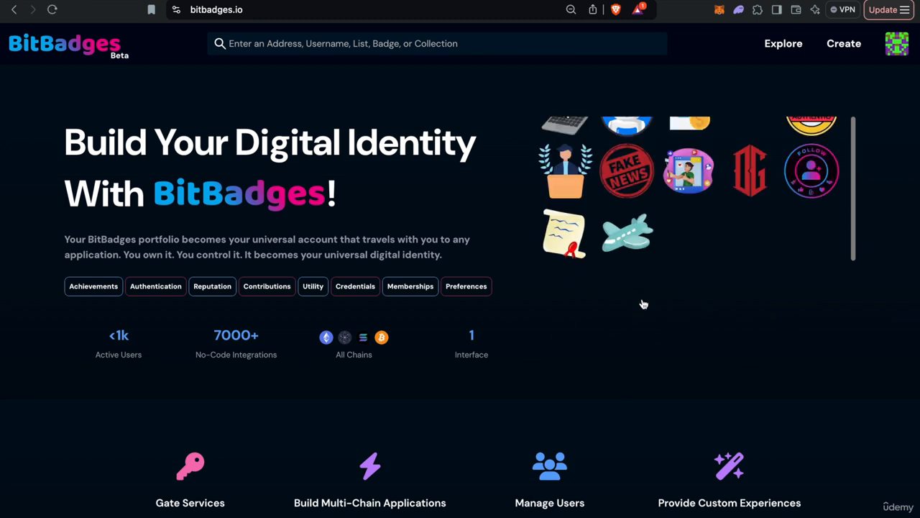
mouse_move(262, 242)
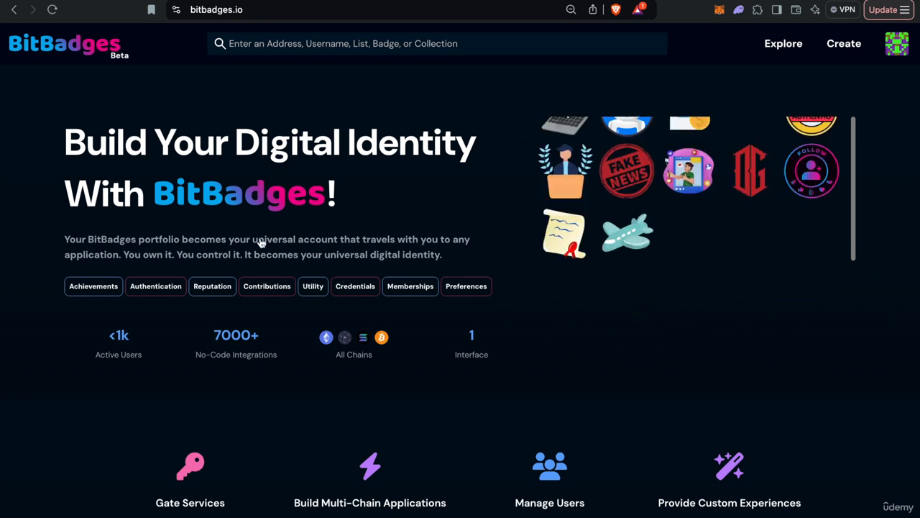
Browse the home page and the 2015 First Ethereum Tx badge.
double_click(274, 239)
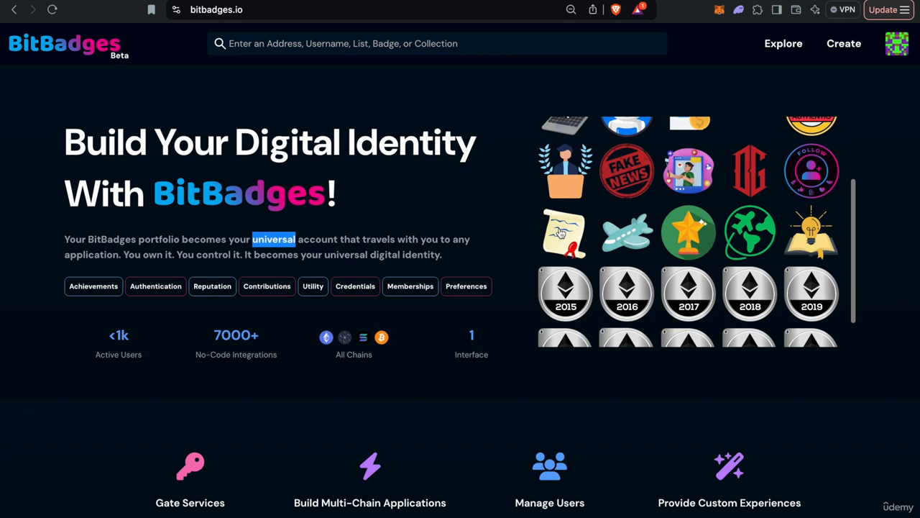
scroll("down", 3)
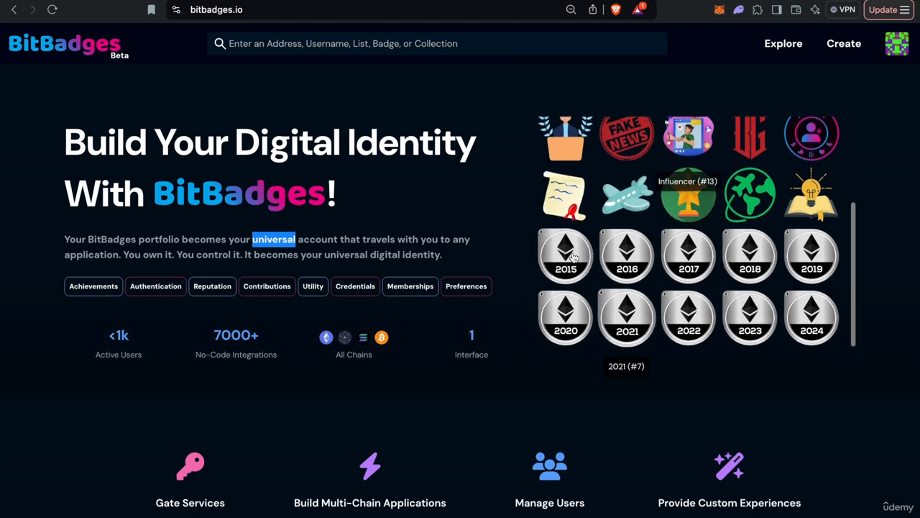
left_click(565, 256)
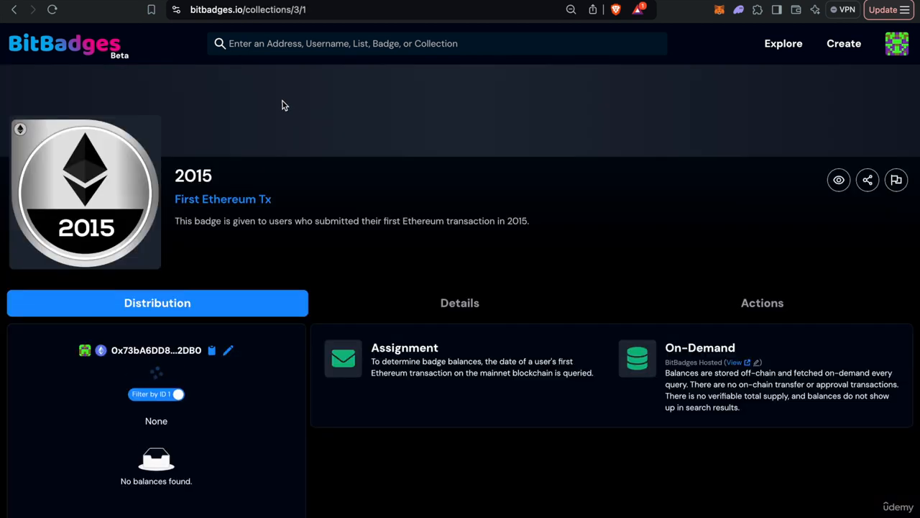
scroll("down", 3)
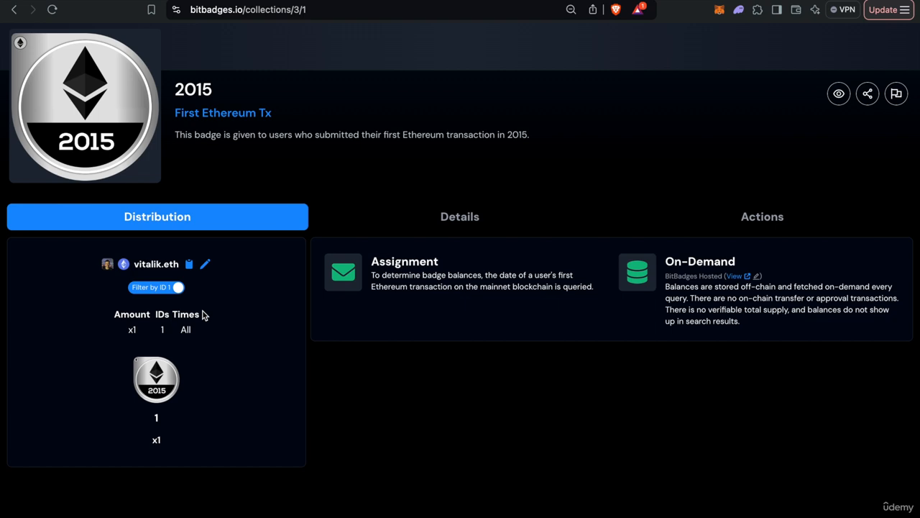
scroll("down", 3)
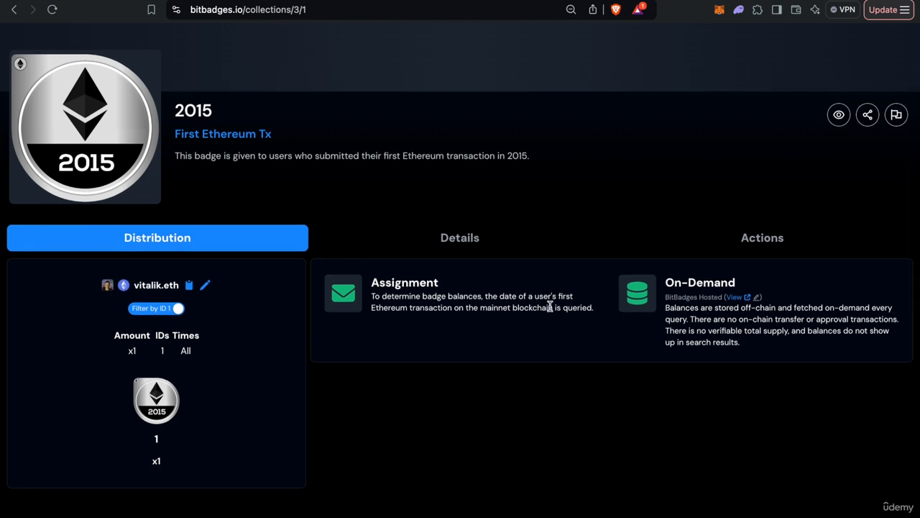
mouse_move(425, 266)
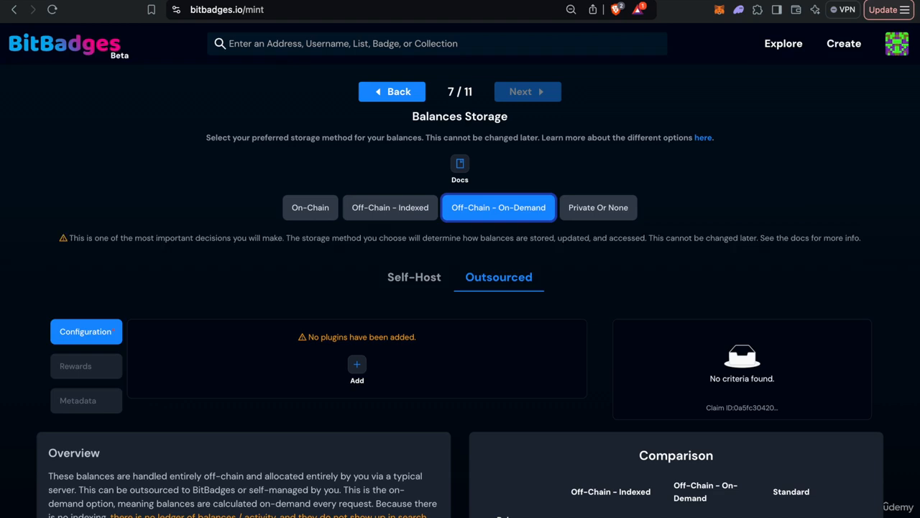
Set balances storage back to On-Chain and advance to Default Incoming Approvals.
left_click(311, 207)
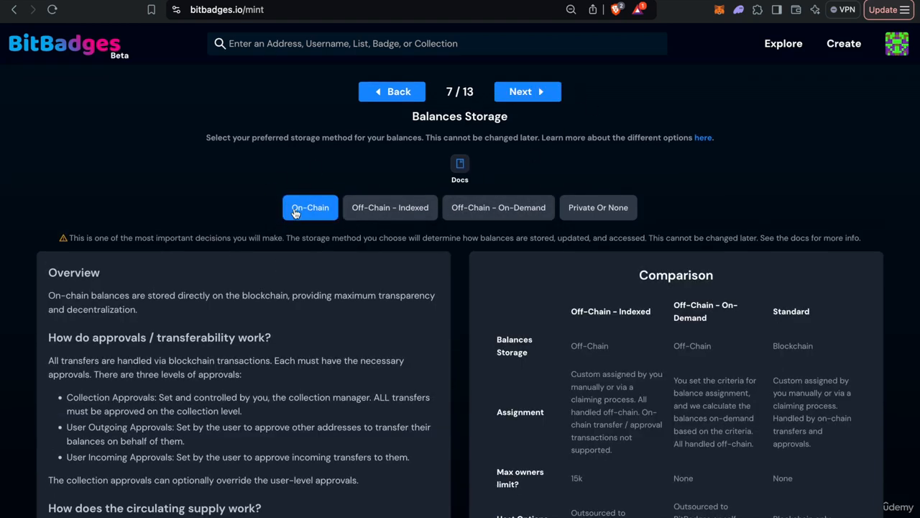
left_click(526, 92)
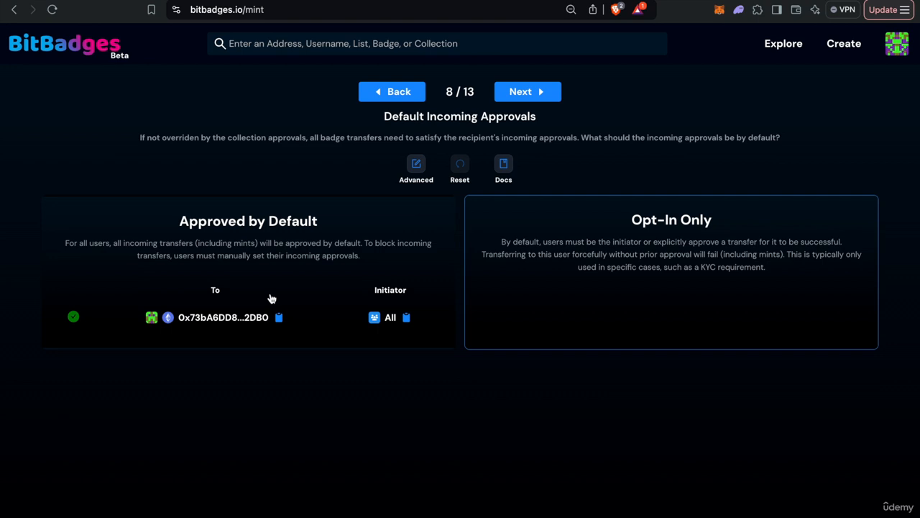
Compare Opt-In Only, keep Approved by Default and advance to Collection Approvals – Minting.
left_click(247, 221)
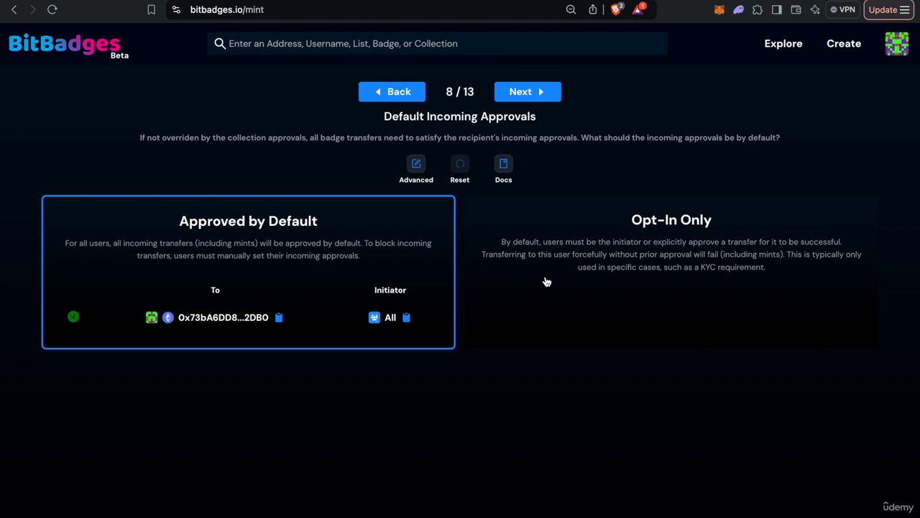
left_click(670, 219)
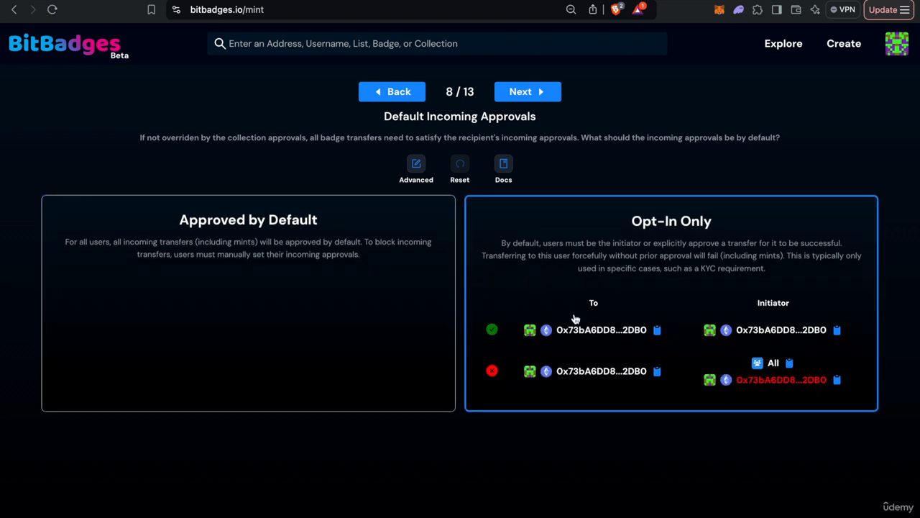
left_click_drag(631, 222, 765, 269)
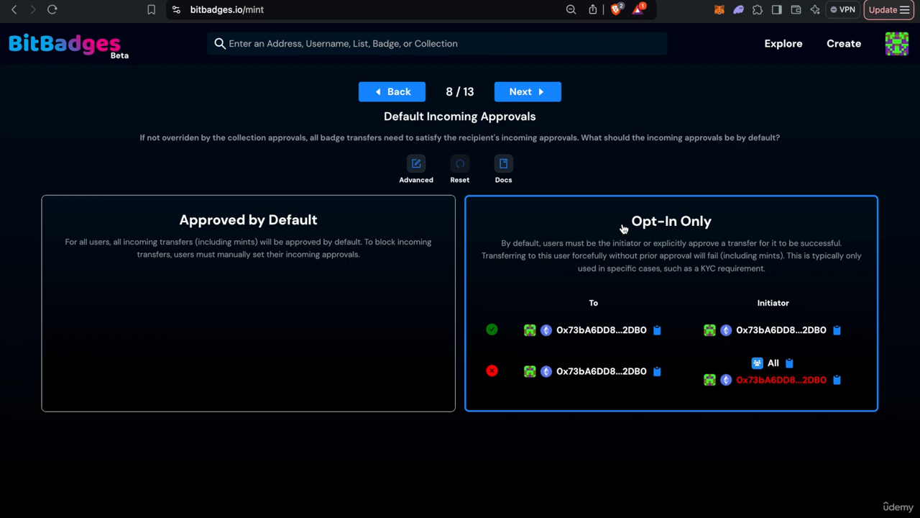
left_click(247, 302)
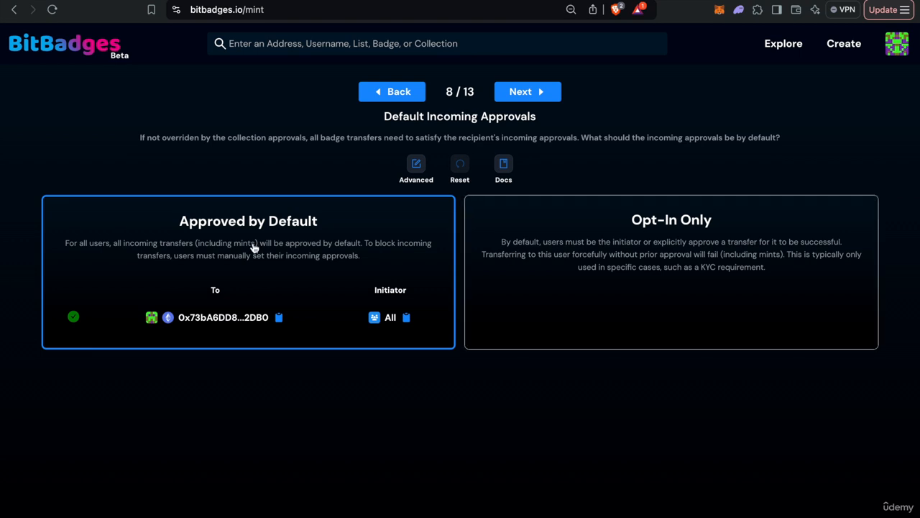
mouse_move(571, 207)
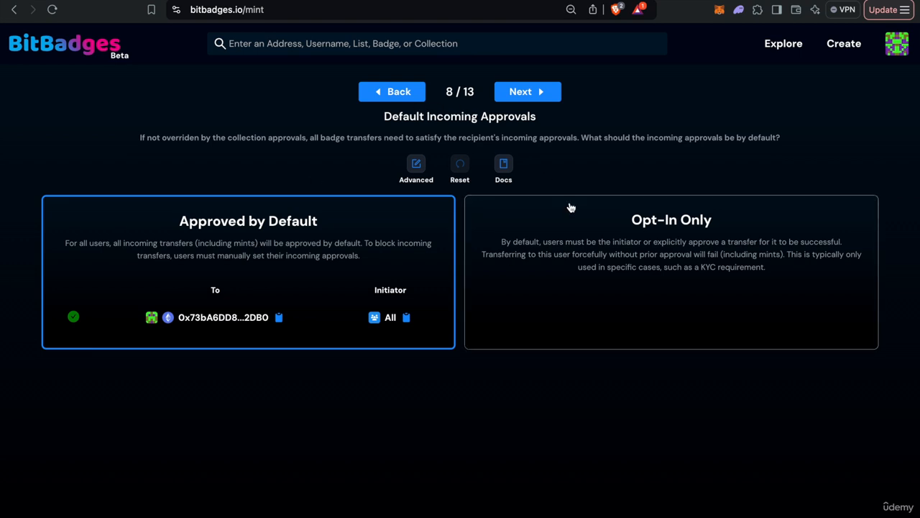
left_click(527, 92)
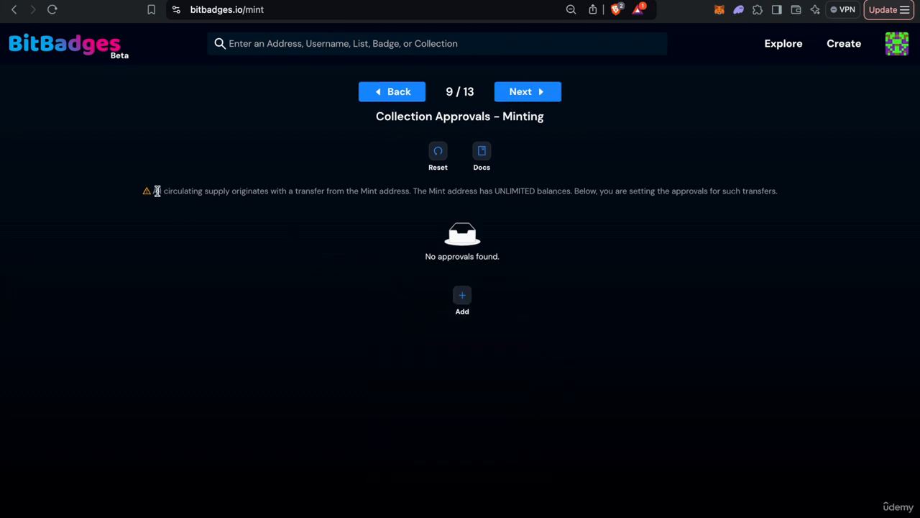
Add a minting approval from the Approve Self template and proceed through its setup.
left_click(462, 301)
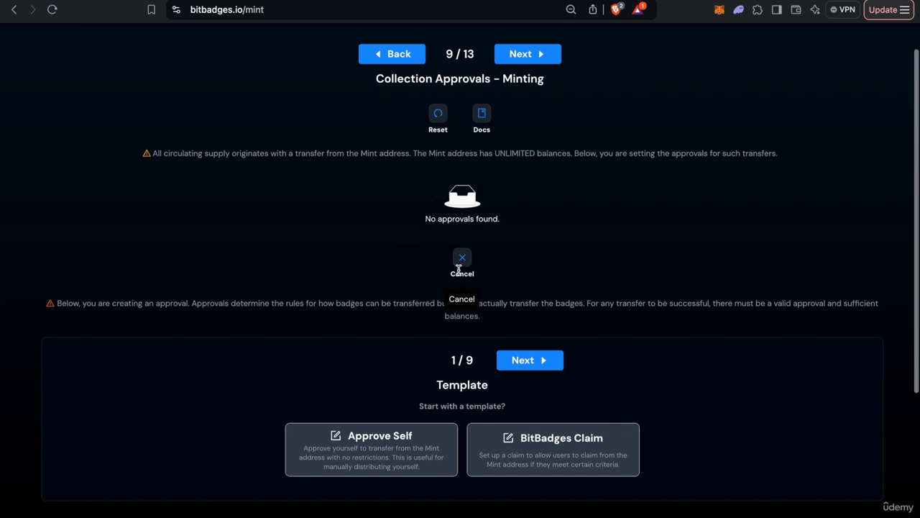
left_click(371, 435)
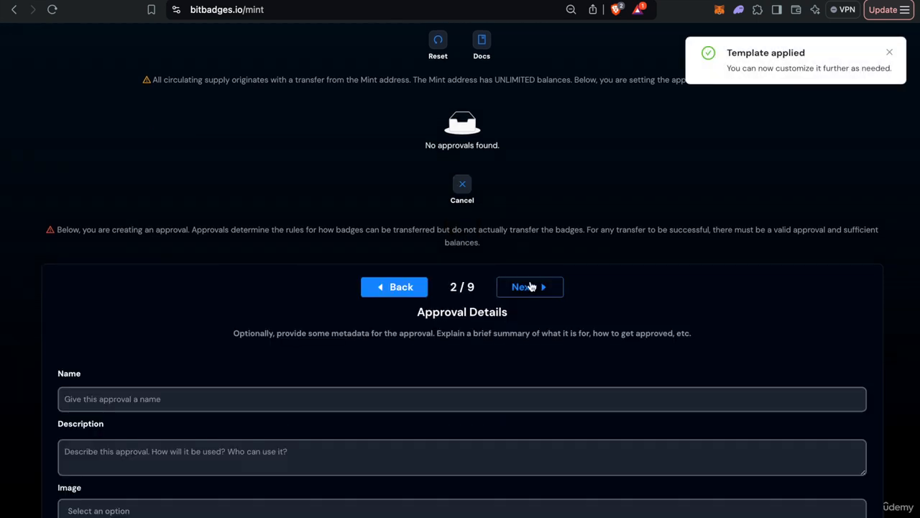
left_click(529, 286)
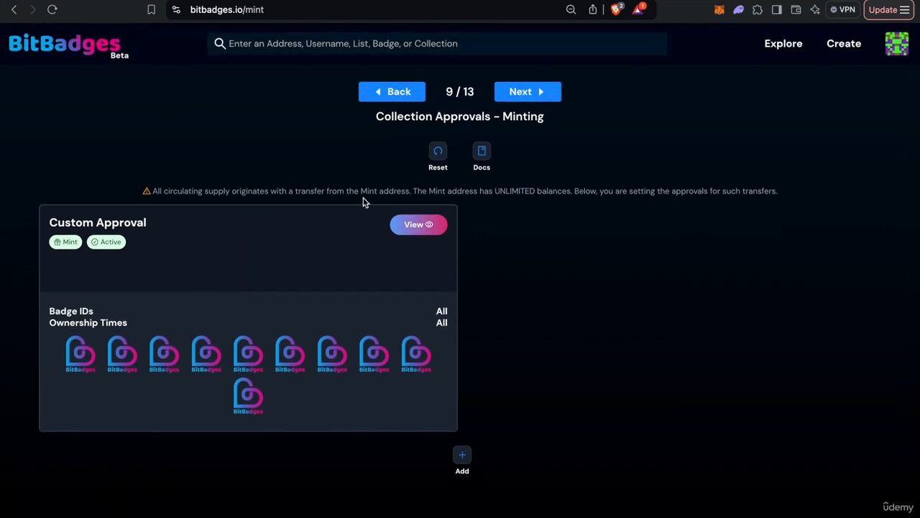
left_click_drag(446, 190, 573, 190)
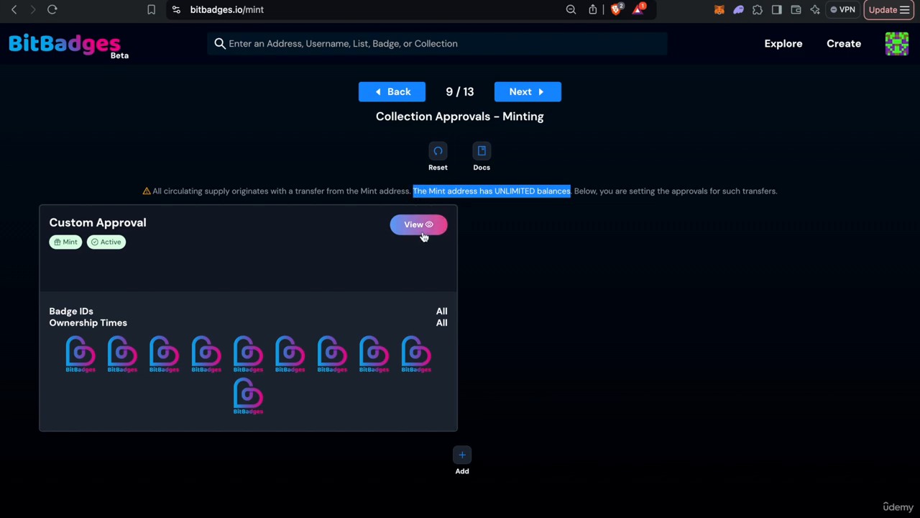
left_click(418, 224)
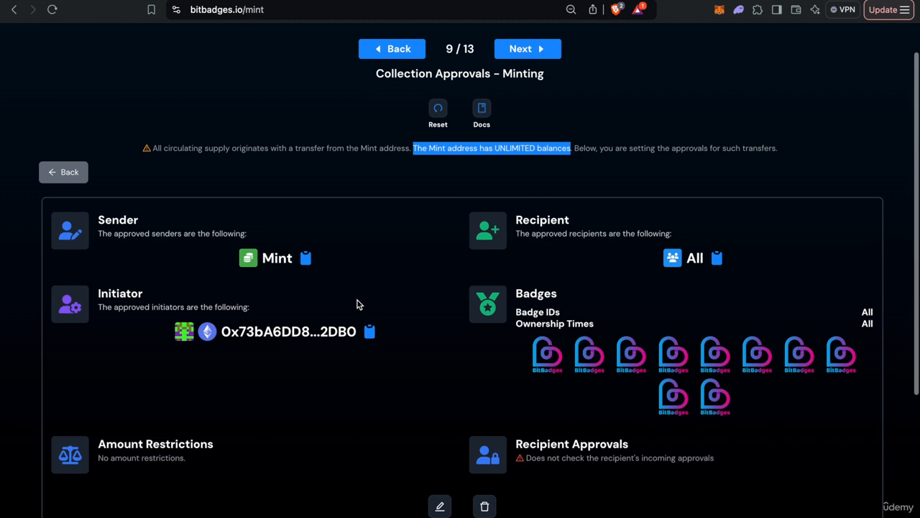
scroll("down", 3)
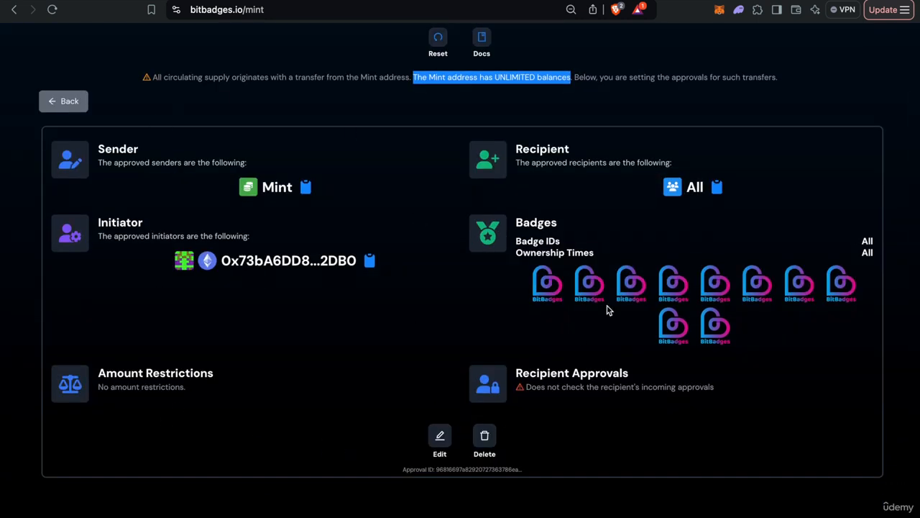
mouse_move(534, 207)
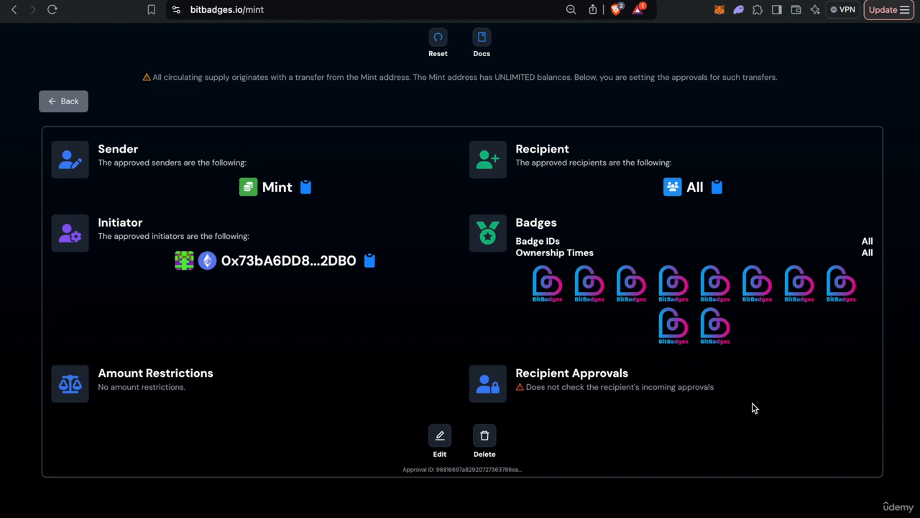
scroll("down", 3)
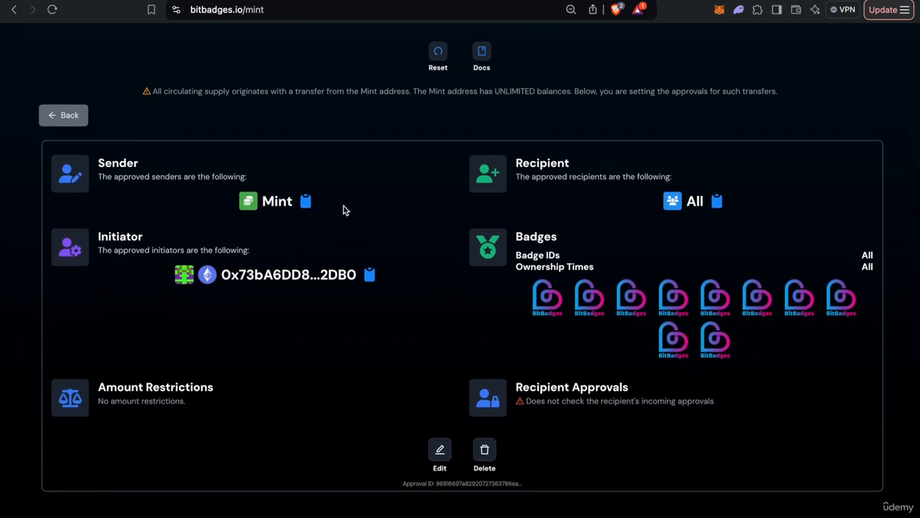
mouse_move(228, 199)
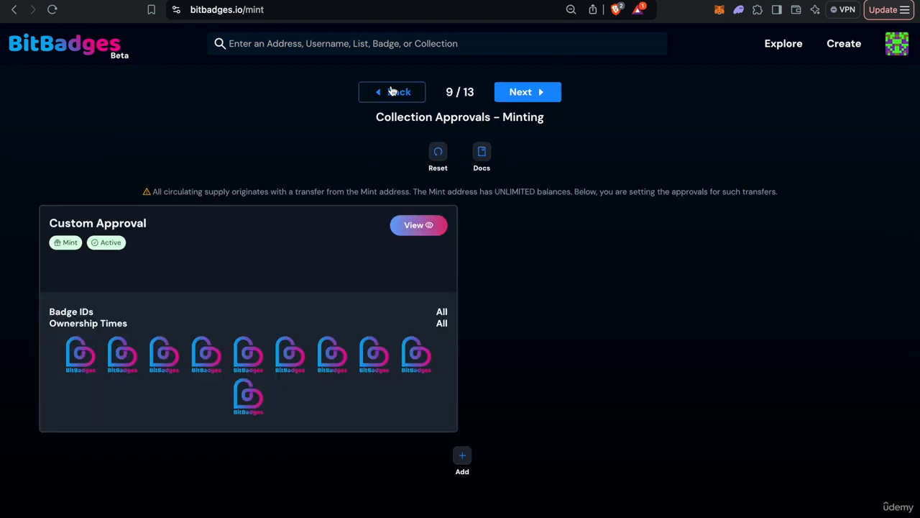
Set post-minting transfers to Transferable and continue to Advanced Features (step 11).
left_click(527, 92)
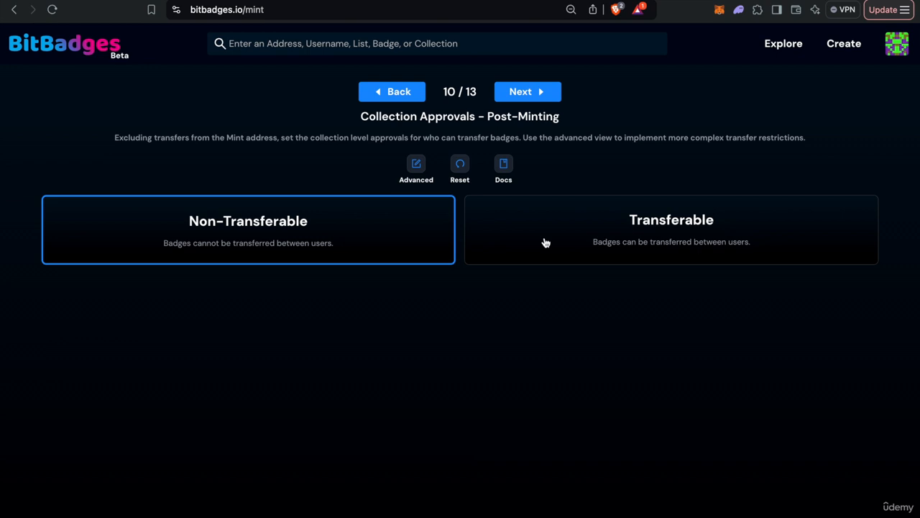
left_click(670, 219)
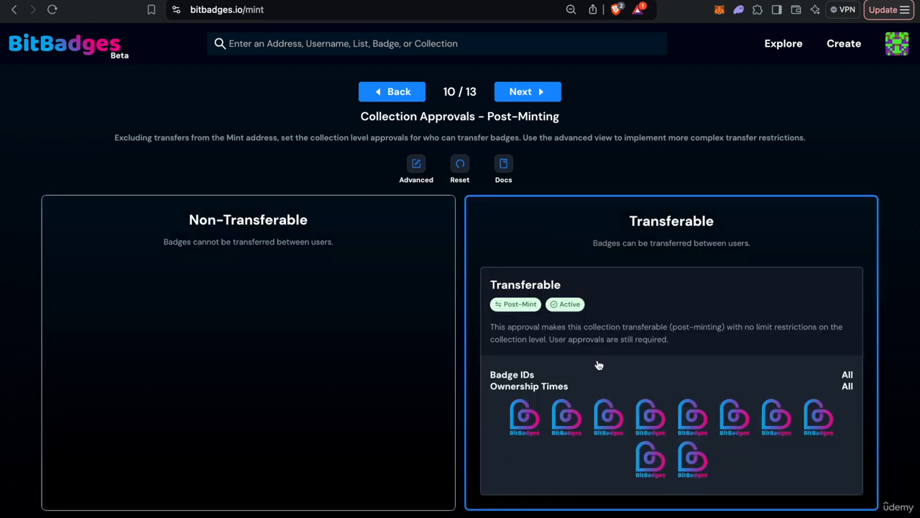
scroll("down", 3)
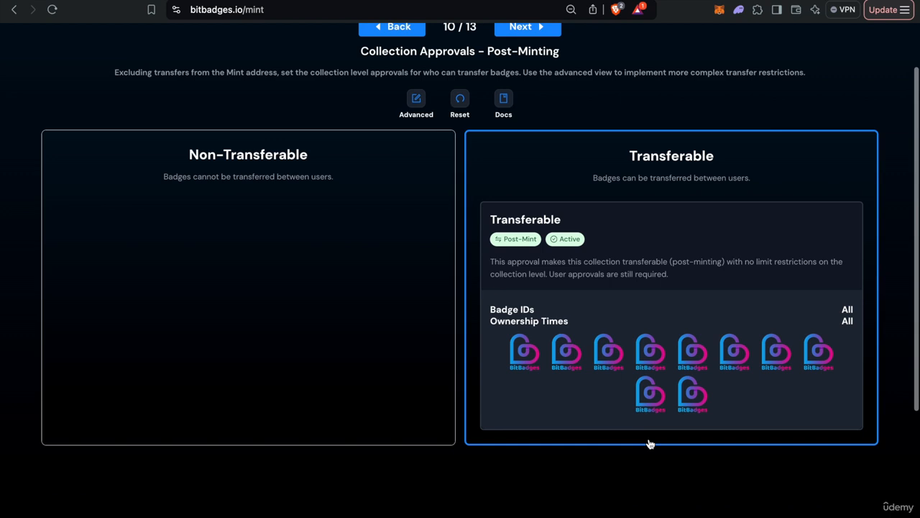
mouse_move(750, 291)
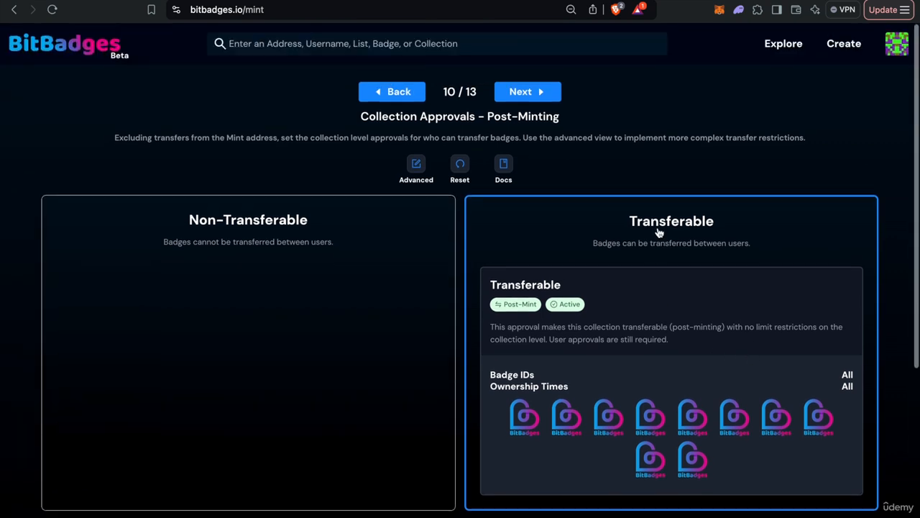
left_click(527, 92)
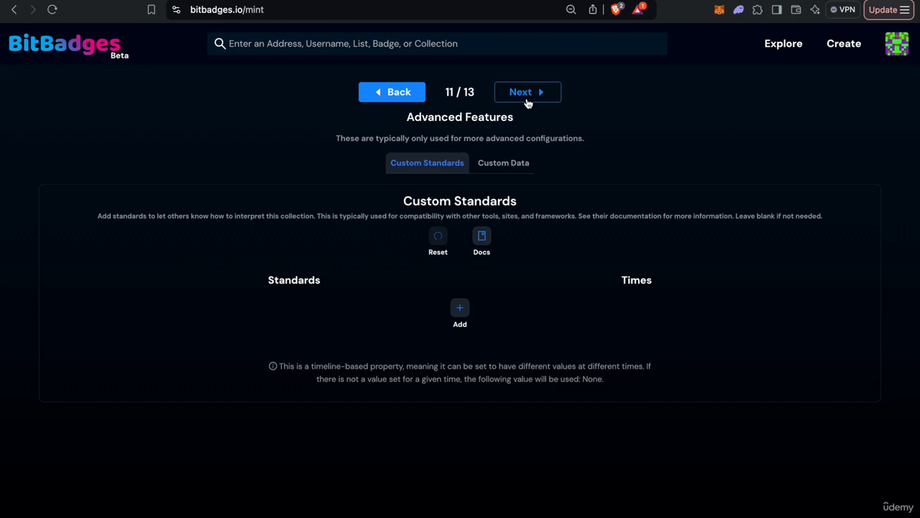
Review the collection preview, switching between the Items and Distribution views.
left_click(526, 92)
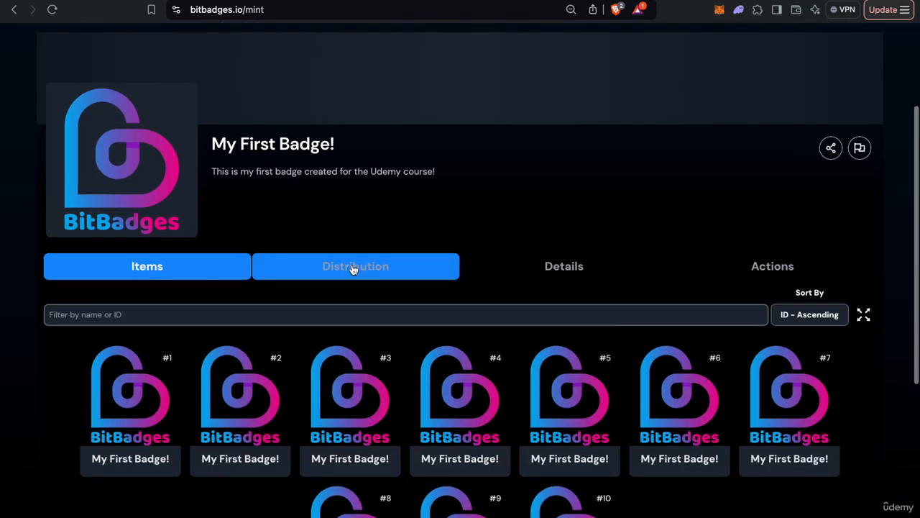
left_click(355, 265)
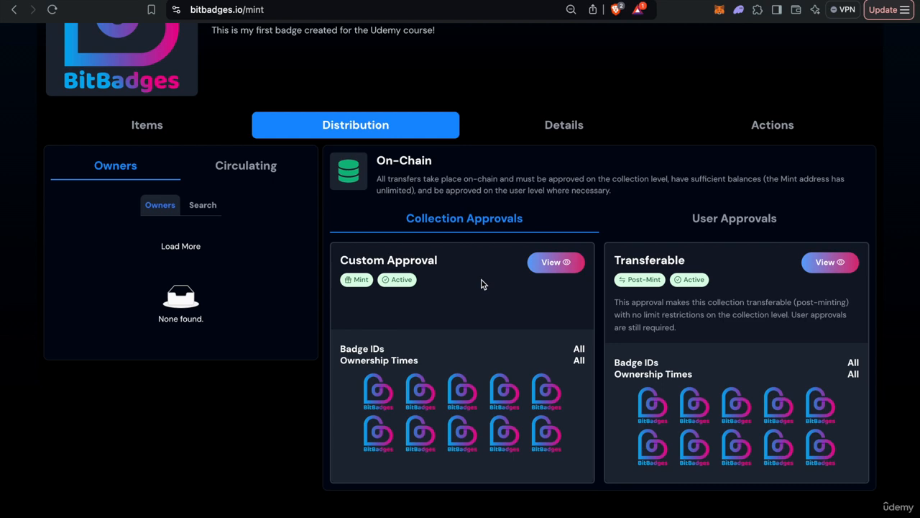
left_click(146, 124)
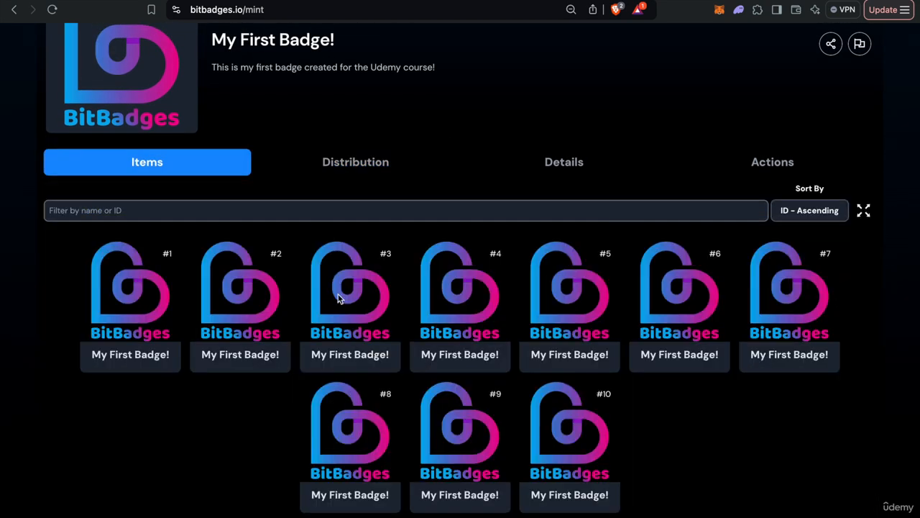
left_click(355, 161)
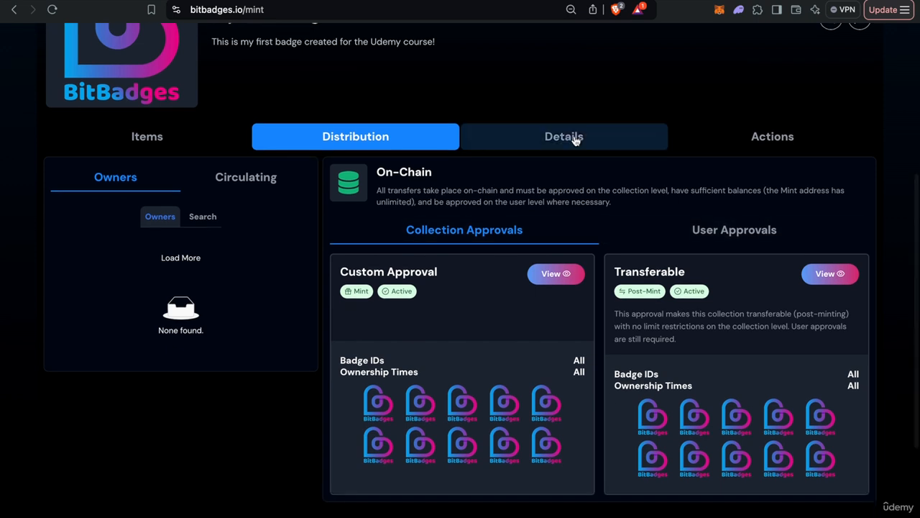
left_click(564, 135)
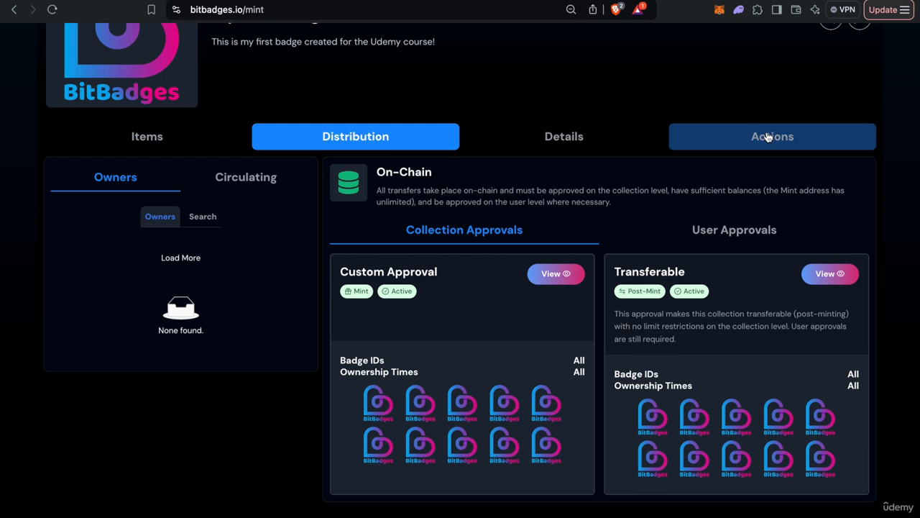
mouse_move(306, 309)
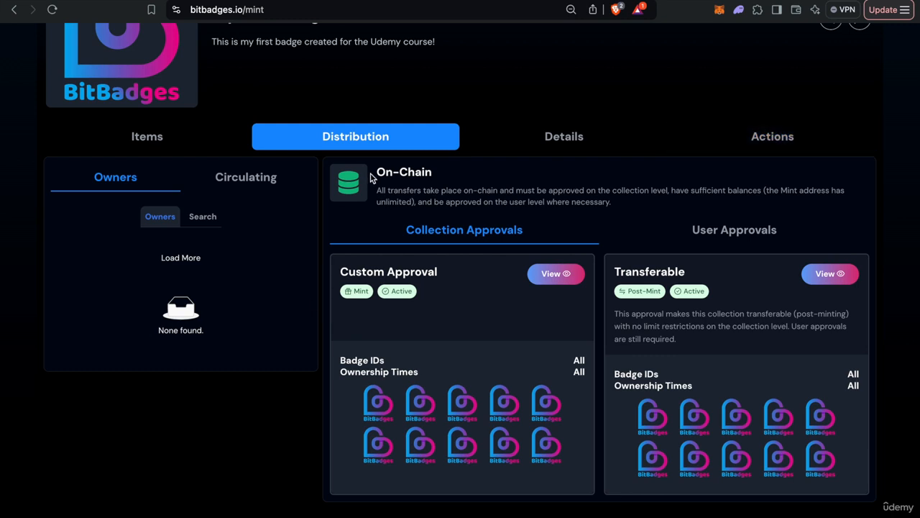
mouse_move(665, 214)
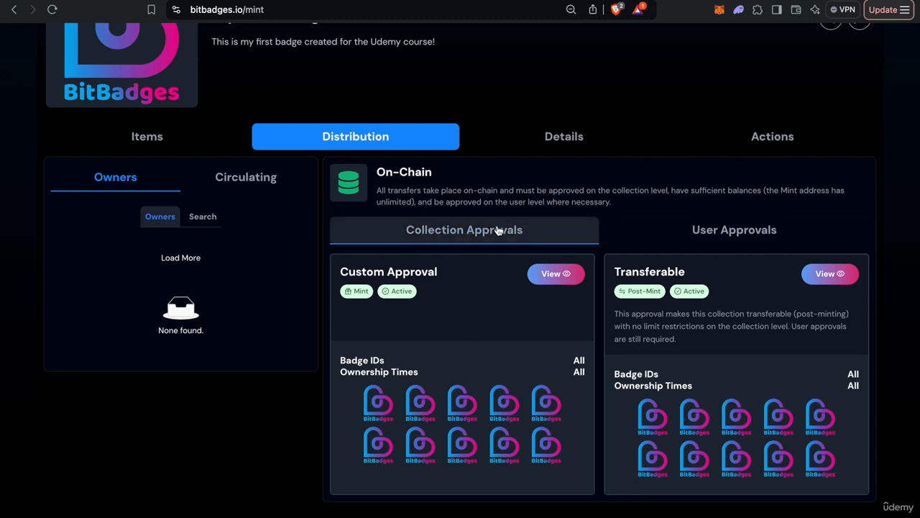
mouse_move(428, 242)
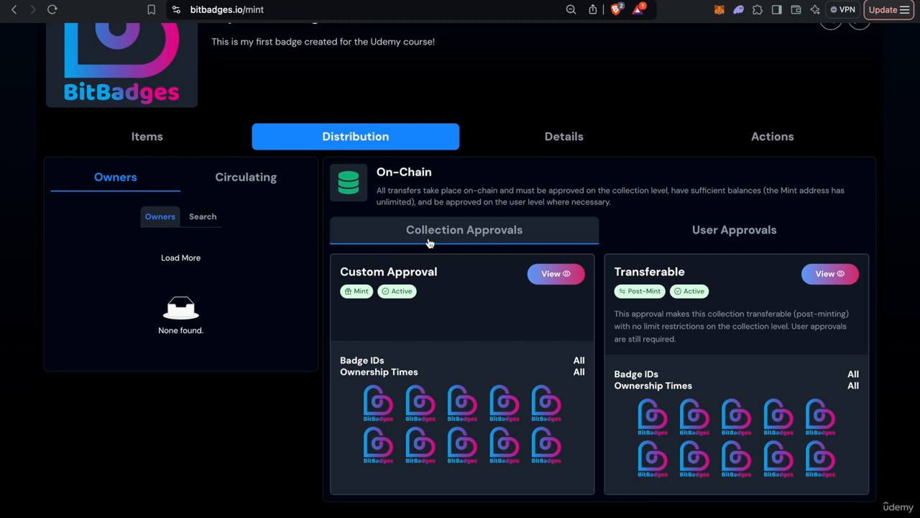
Compare the user-level and collection-level approvals in the preview.
left_click(733, 230)
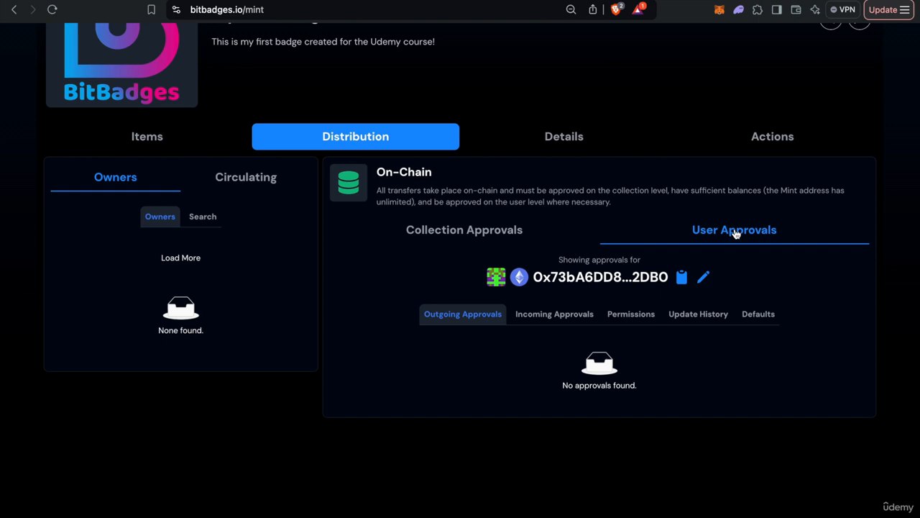
mouse_move(446, 239)
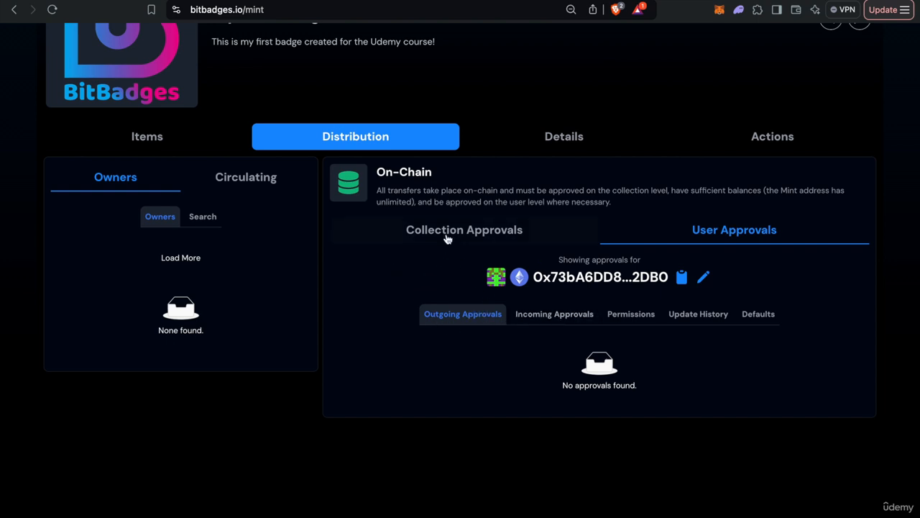
left_click(463, 230)
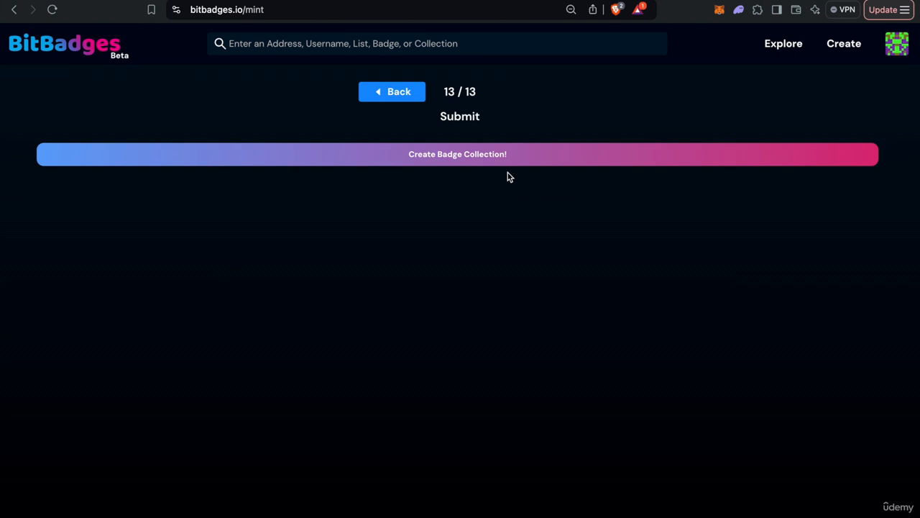
In the Update Collection dialog, inspect the raw transaction and content hash verification, then hide them.
left_click(457, 154)
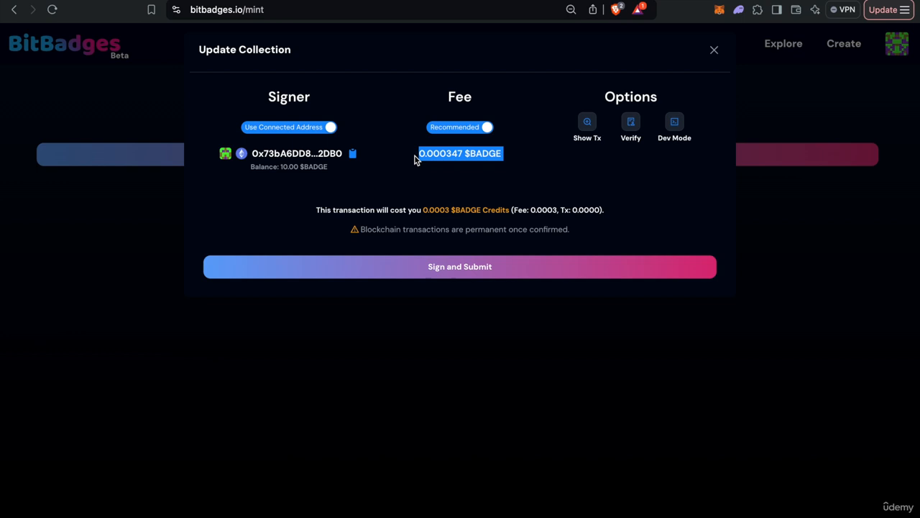
mouse_move(539, 236)
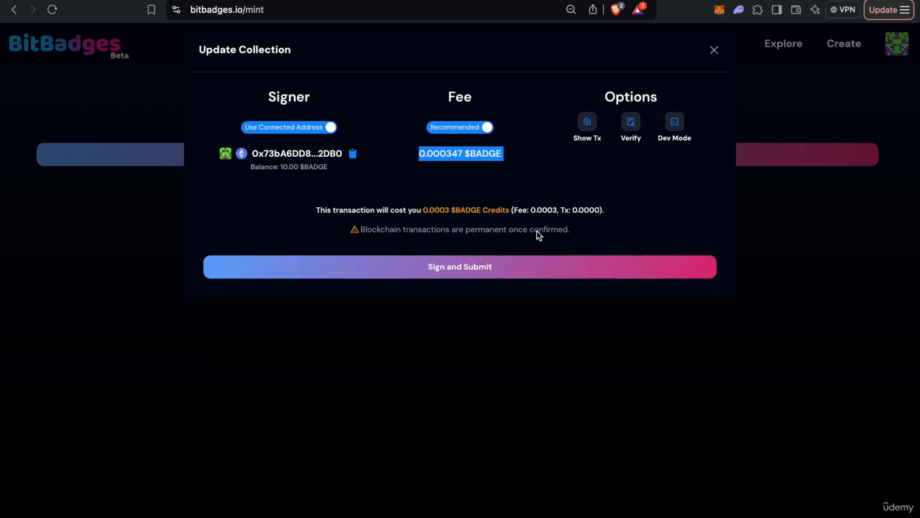
mouse_move(564, 198)
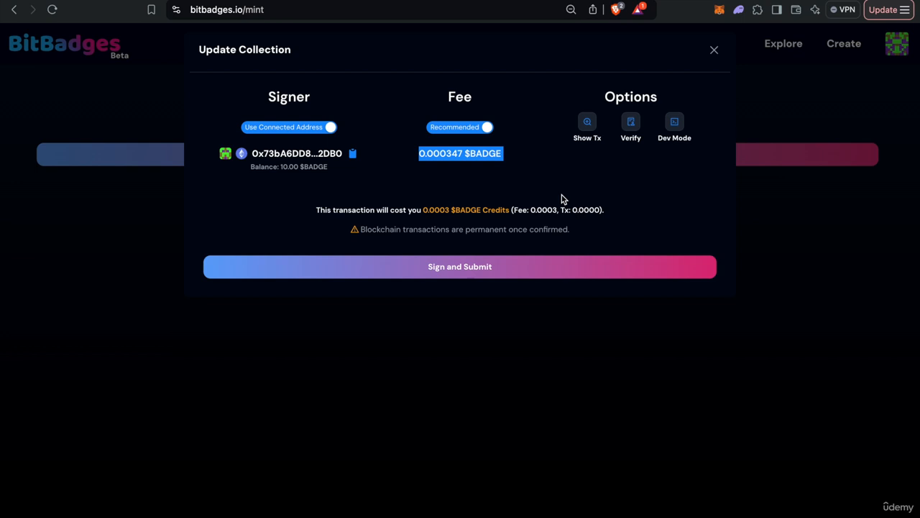
left_click(586, 120)
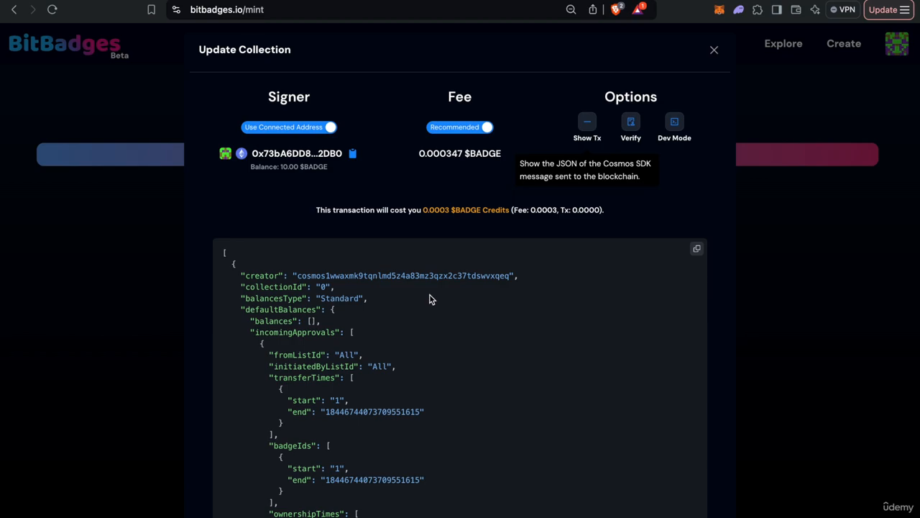
scroll("down", 3)
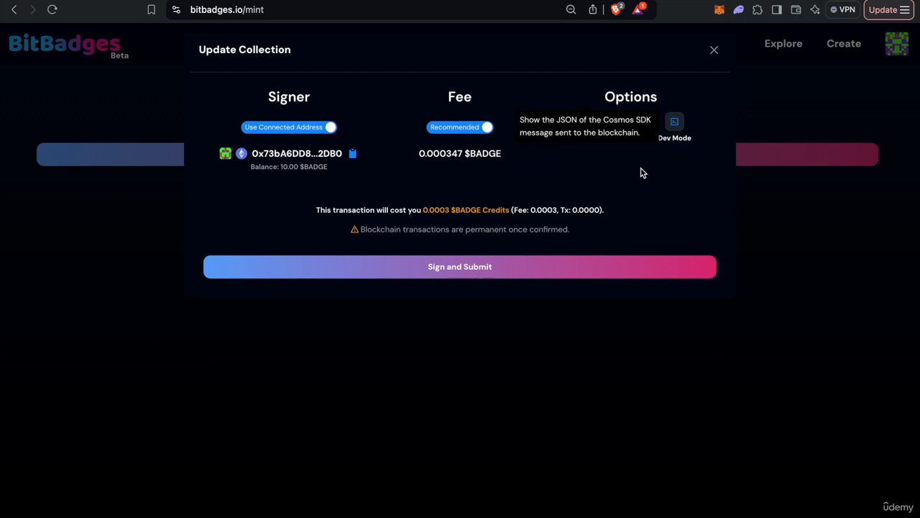
left_click(587, 120)
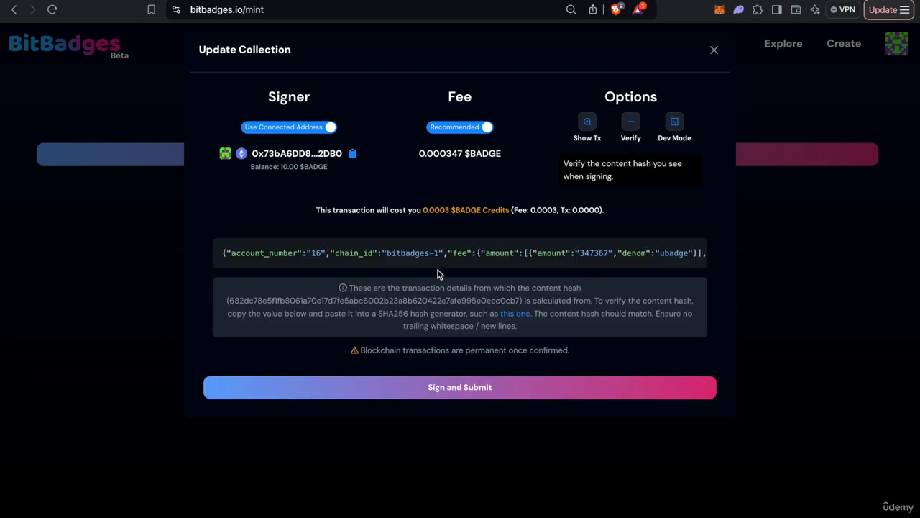
left_click(587, 120)
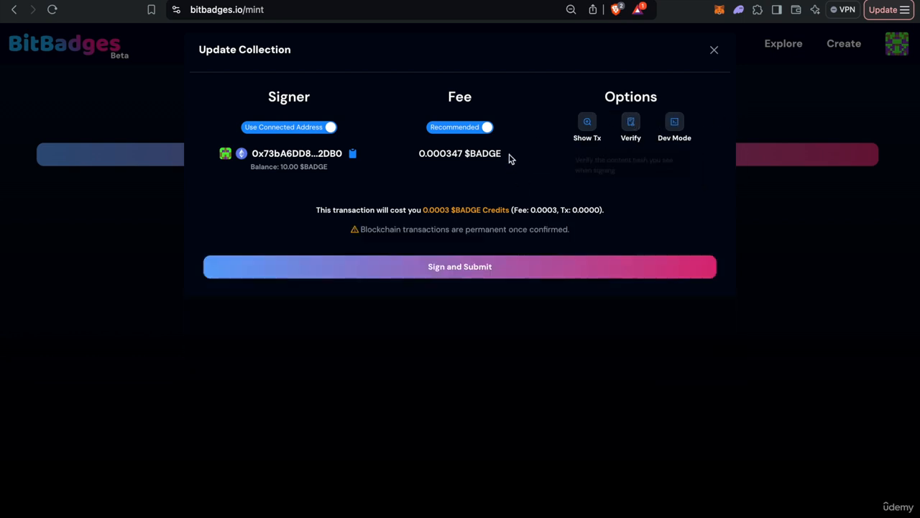
mouse_move(400, 427)
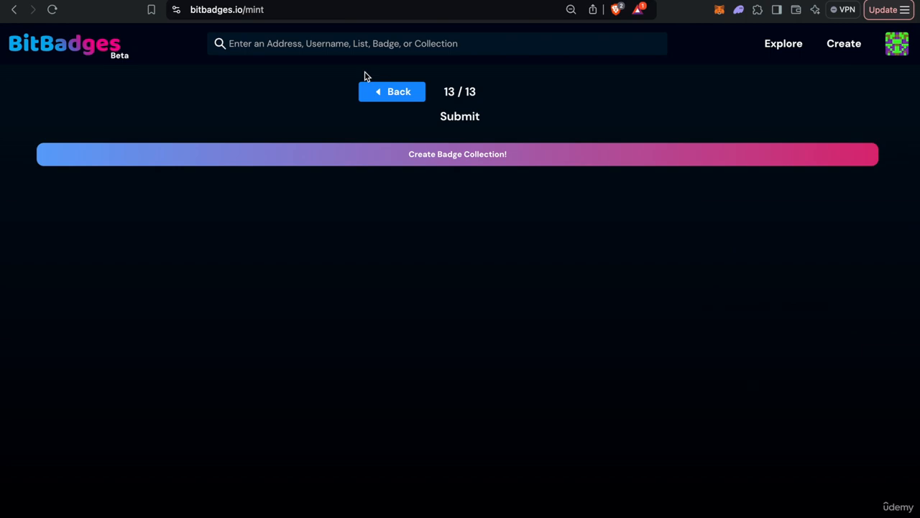
Start a new attestation from the Create menu.
left_click(391, 92)
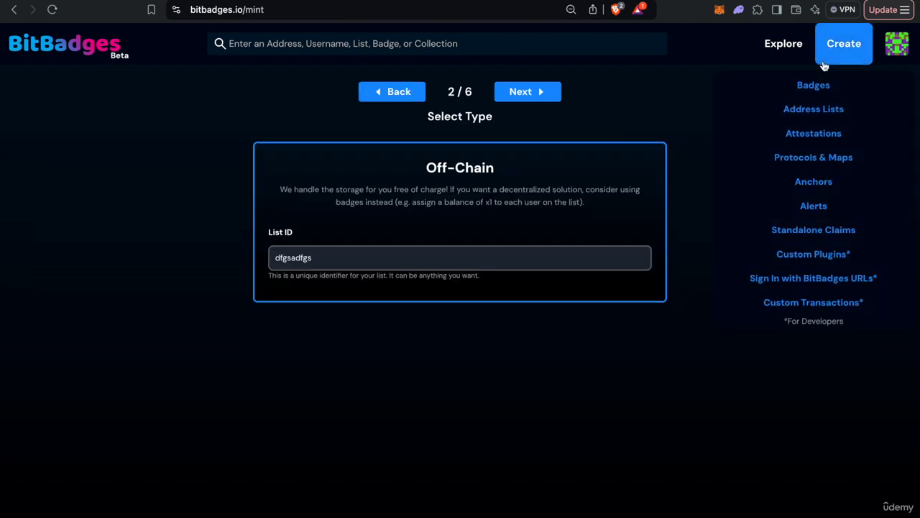
left_click(814, 132)
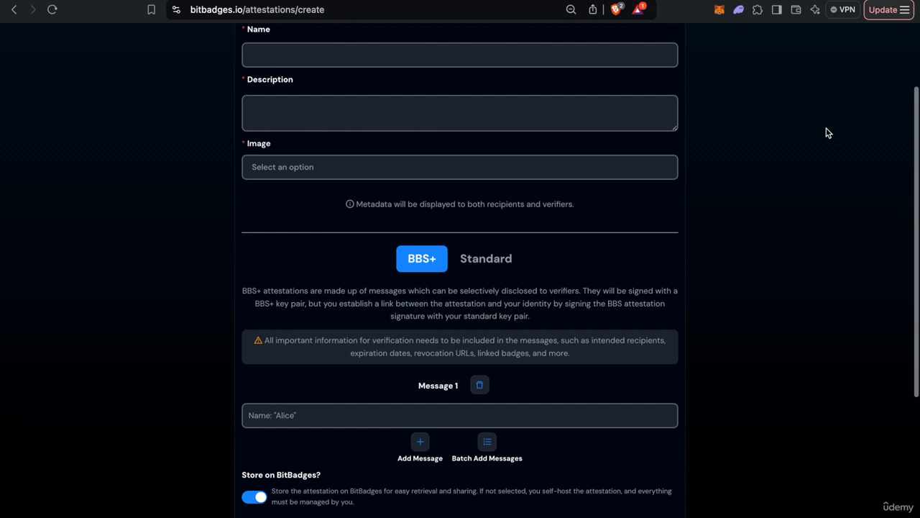
Fill the attestation with name Diploma, description Test diploma and first message GPA: 3.5.
type("Dipl")
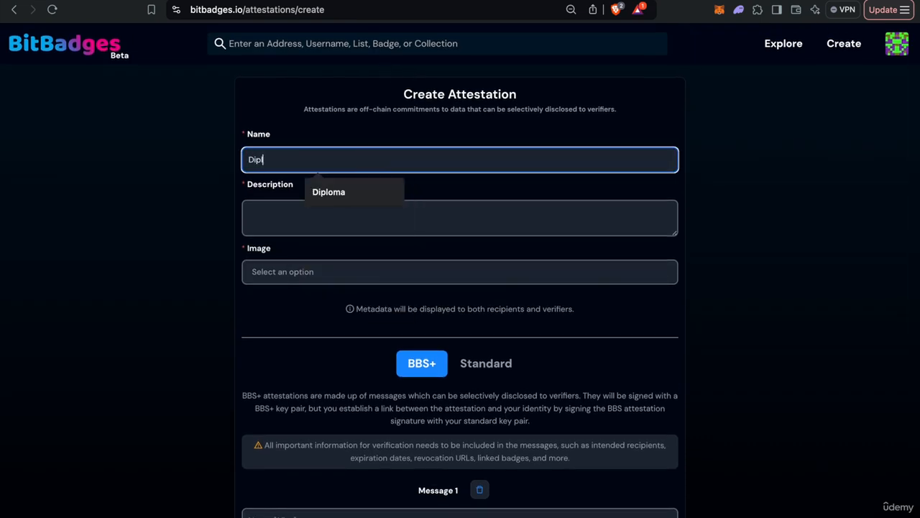
type("Test di")
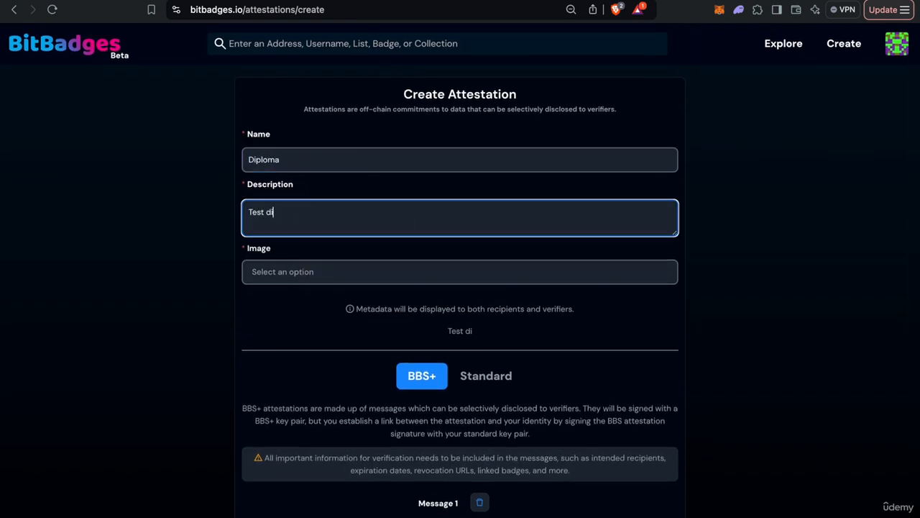
type("po a")
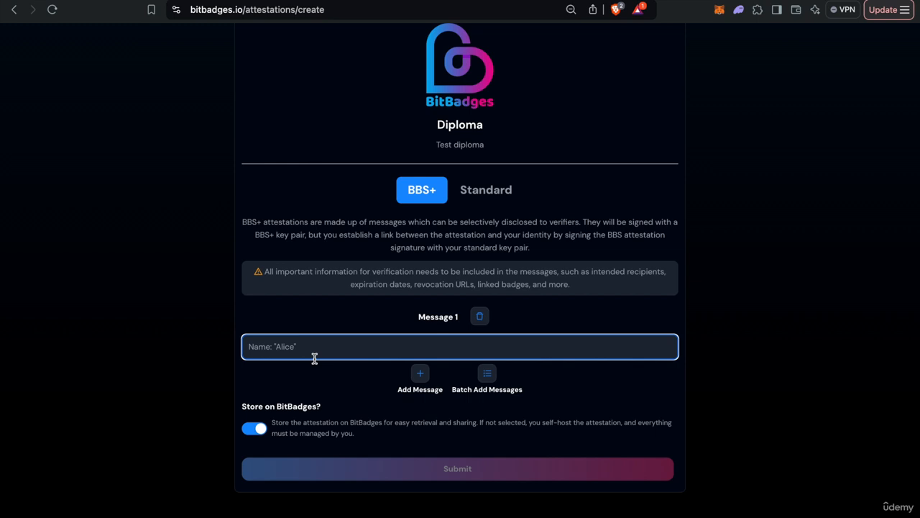
type("GPA: 3.5")
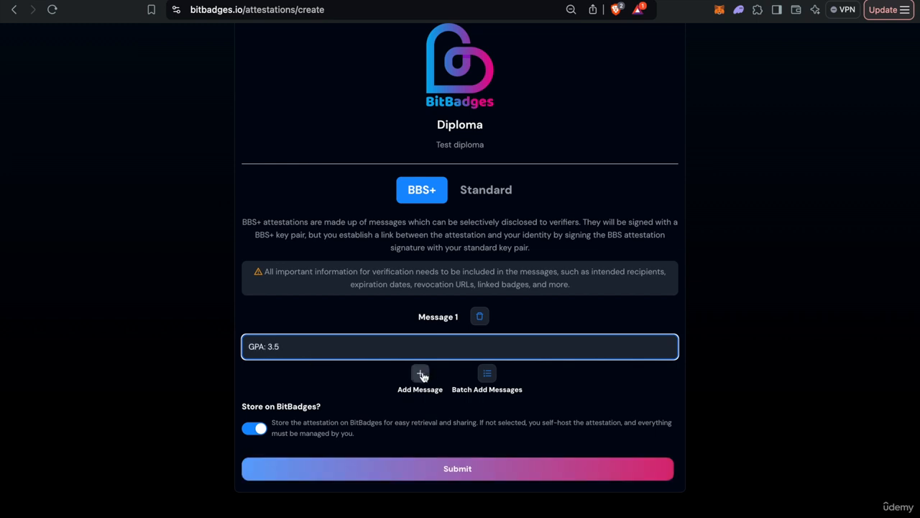
Add a second message Name: Bob and submit the Diploma attestation for signing.
left_click(420, 372)
type("Name:")
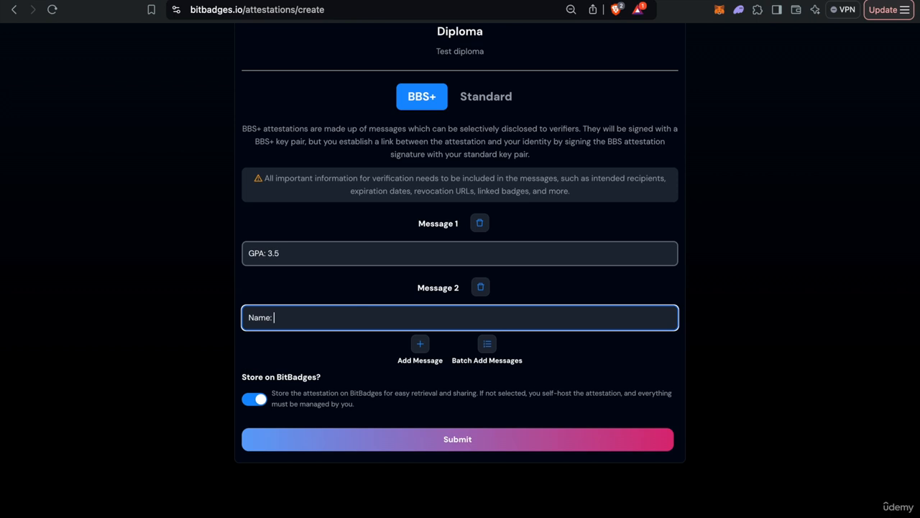
type("Bob")
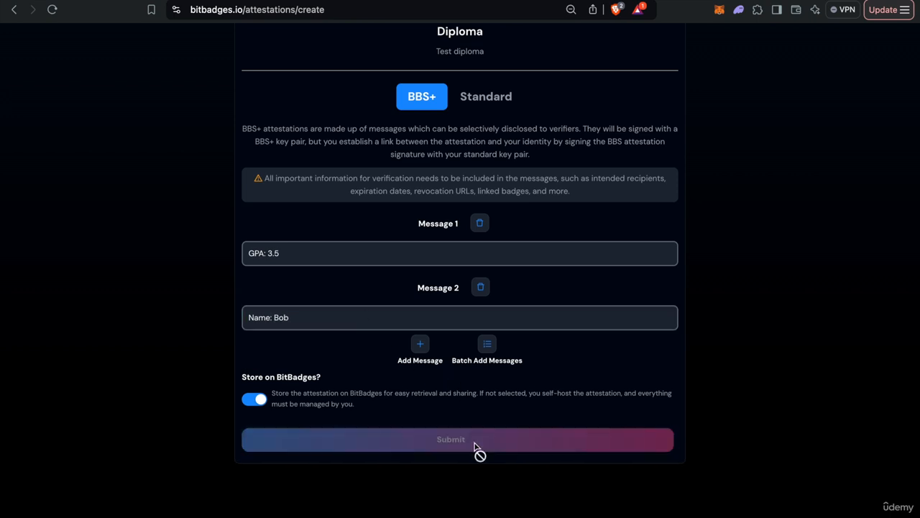
left_click(451, 440)
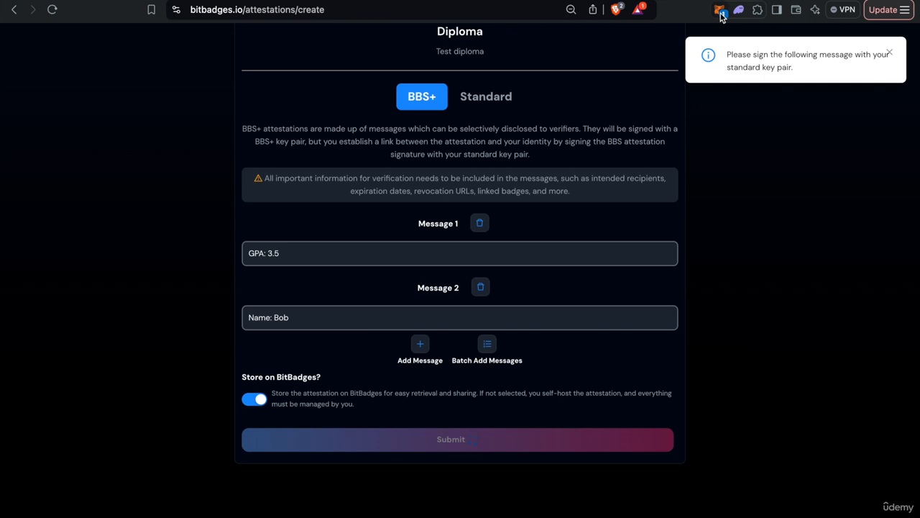
Open the MetaMask wallet for signing, dismiss it, and return to the BitBadges home page.
left_click(720, 9)
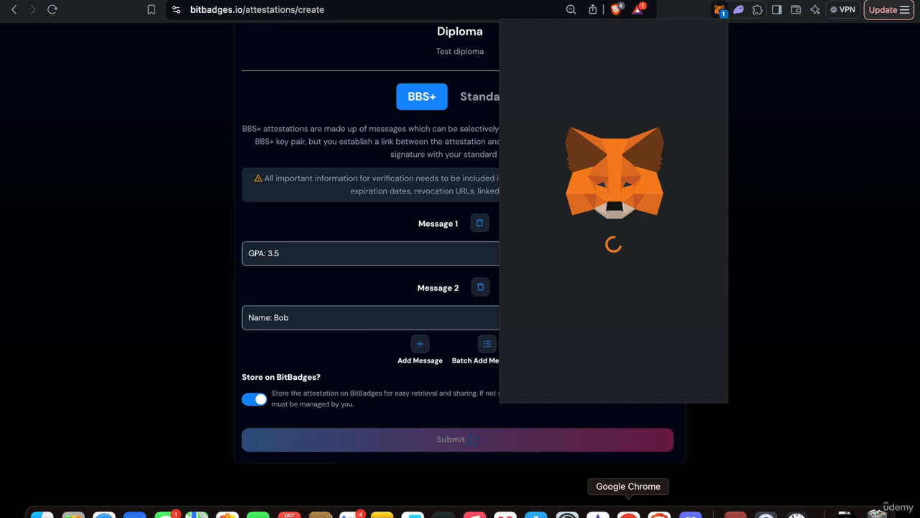
left_click(719, 9)
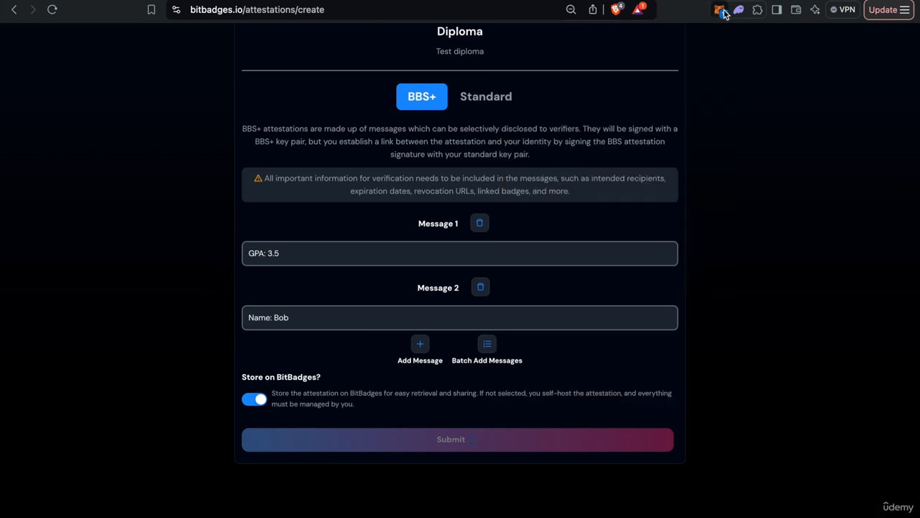
left_click(719, 9)
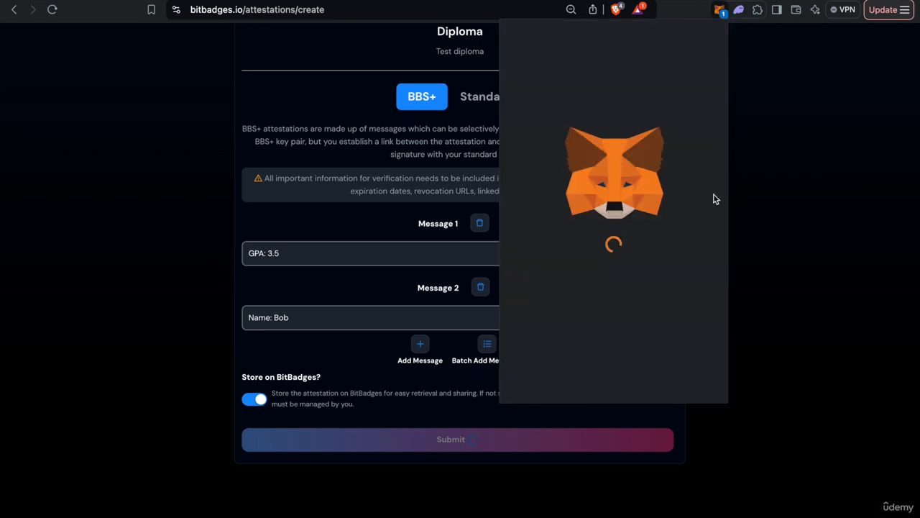
mouse_move(702, 35)
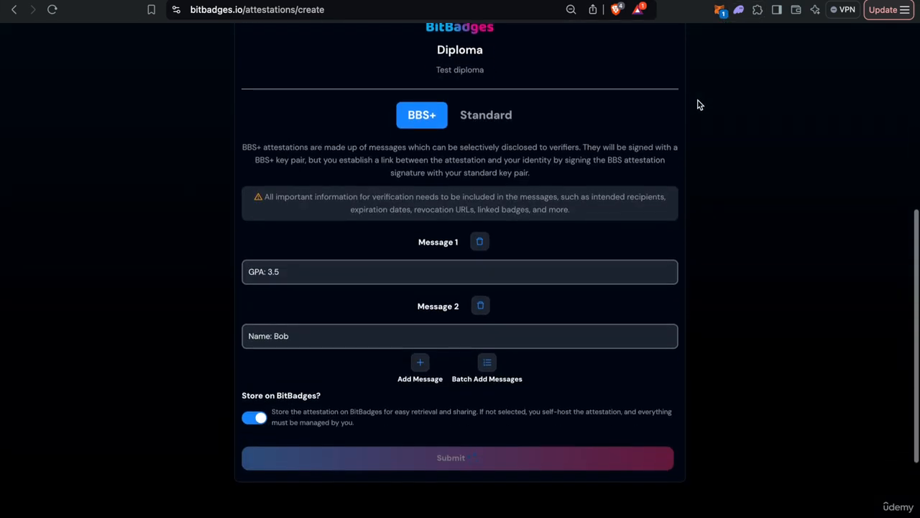
scroll("up", 3)
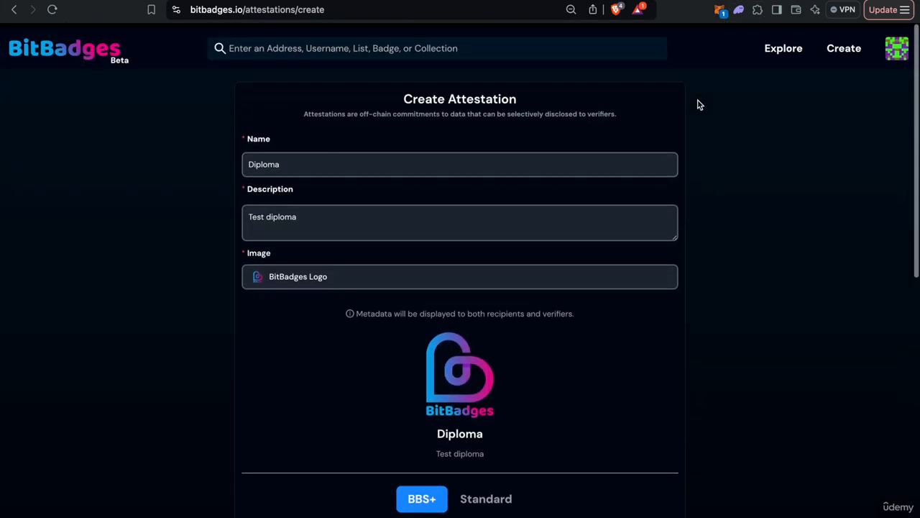
scroll("down", 3)
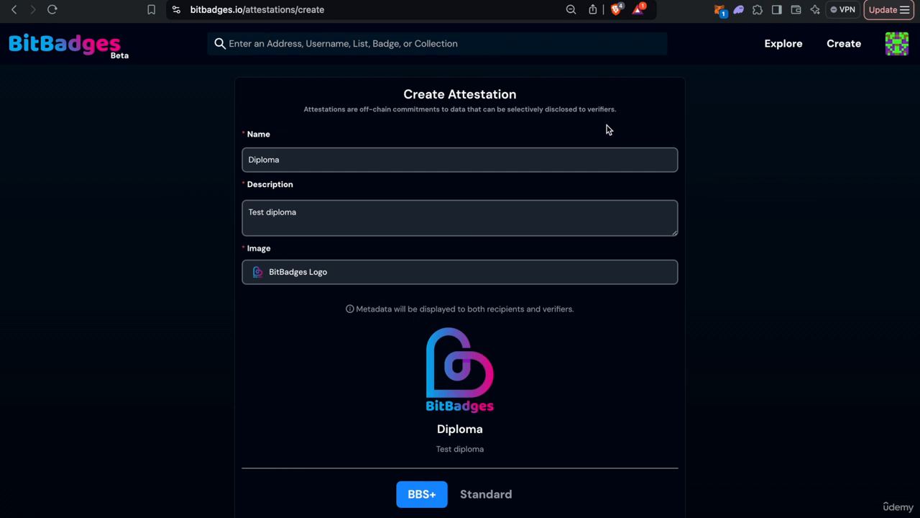
left_click(64, 43)
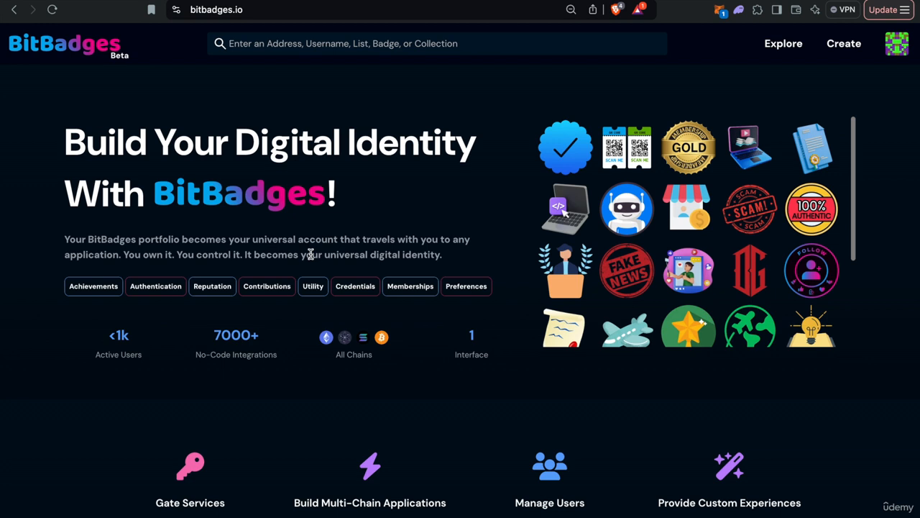
Scroll the home page and show the Create menu's list of item types.
scroll("down", 3)
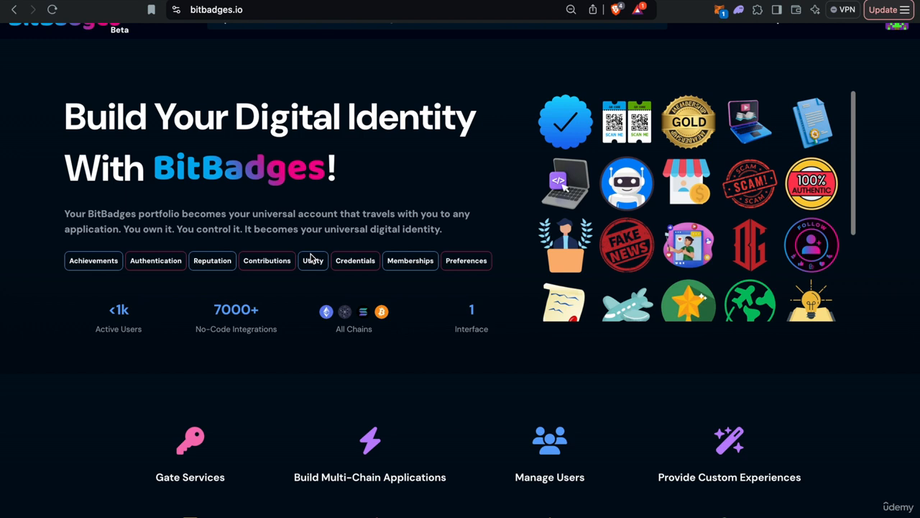
left_click(843, 43)
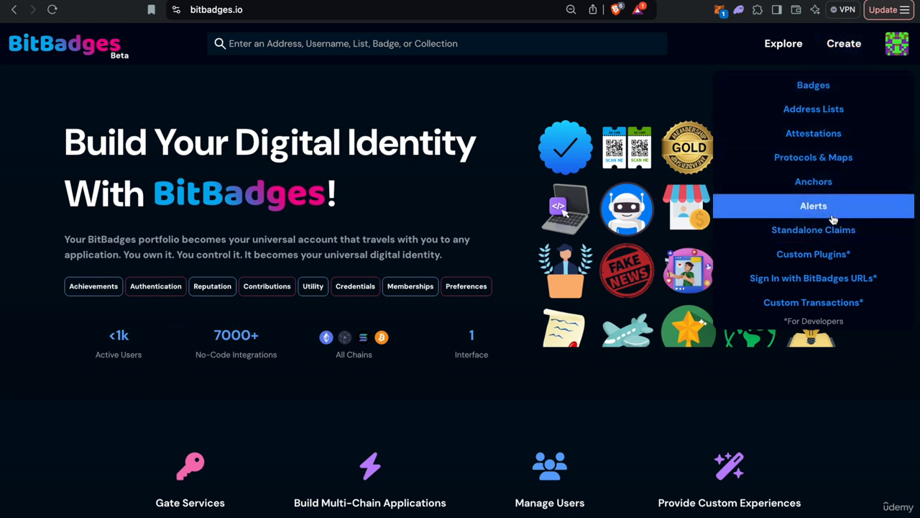
mouse_move(814, 181)
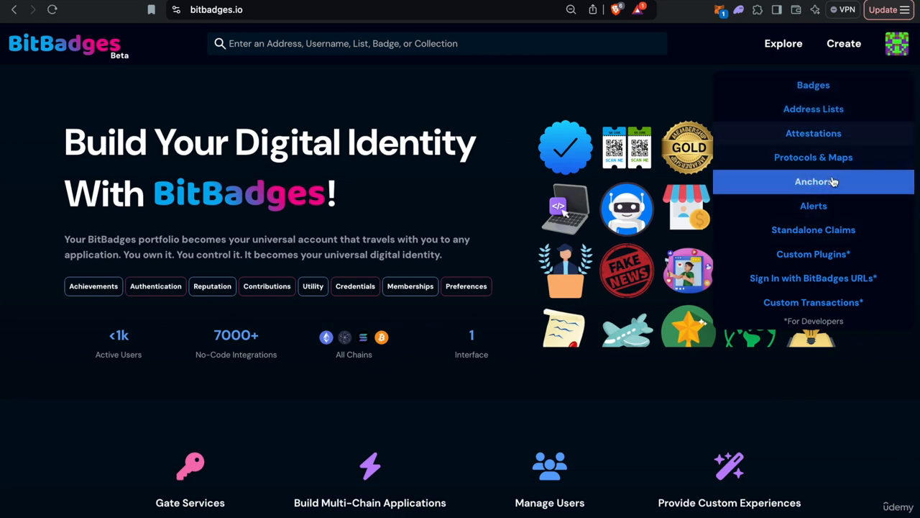